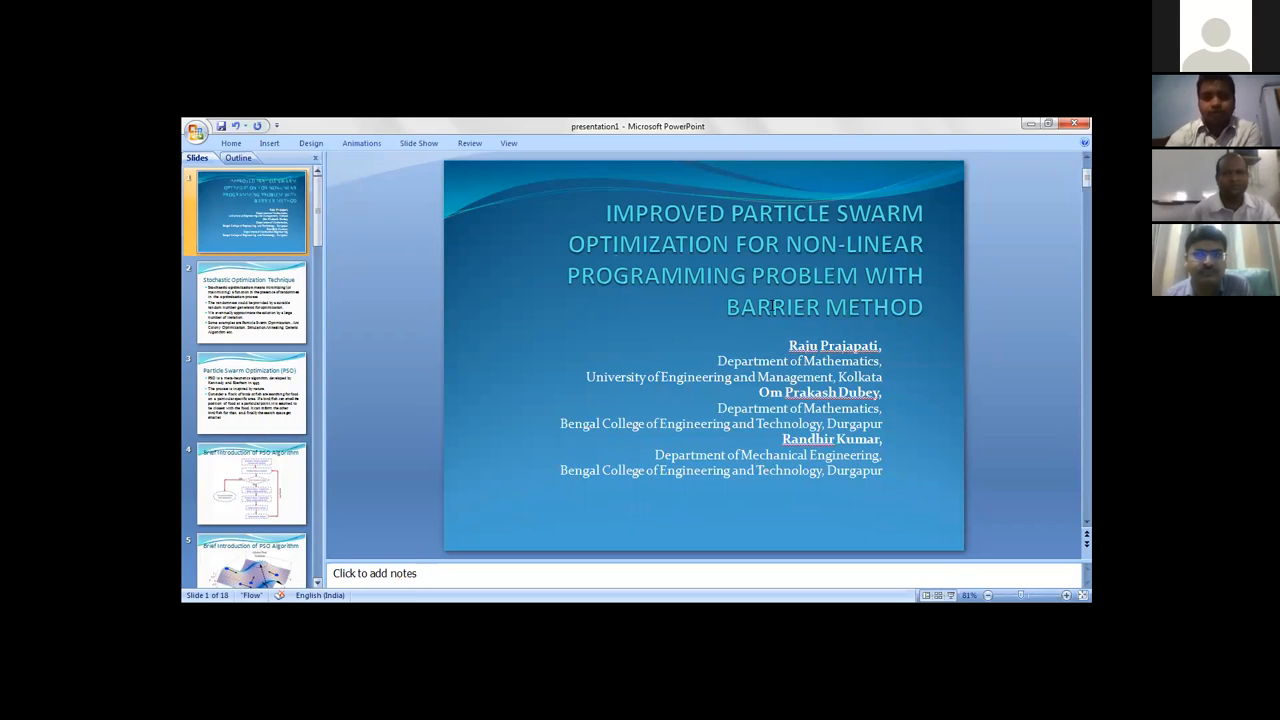
mouse_move(757, 450)
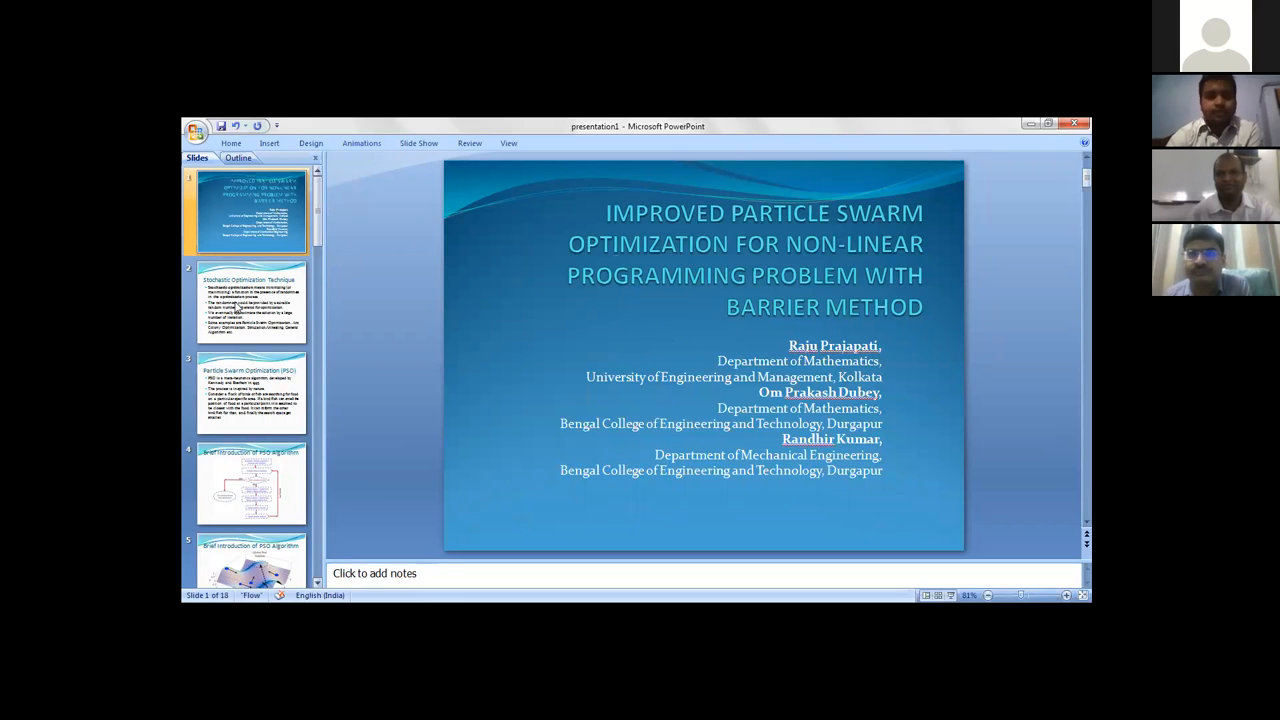
Show slide 2, Stochastic Optimization Technique, from the Slides pane.
click(250, 302)
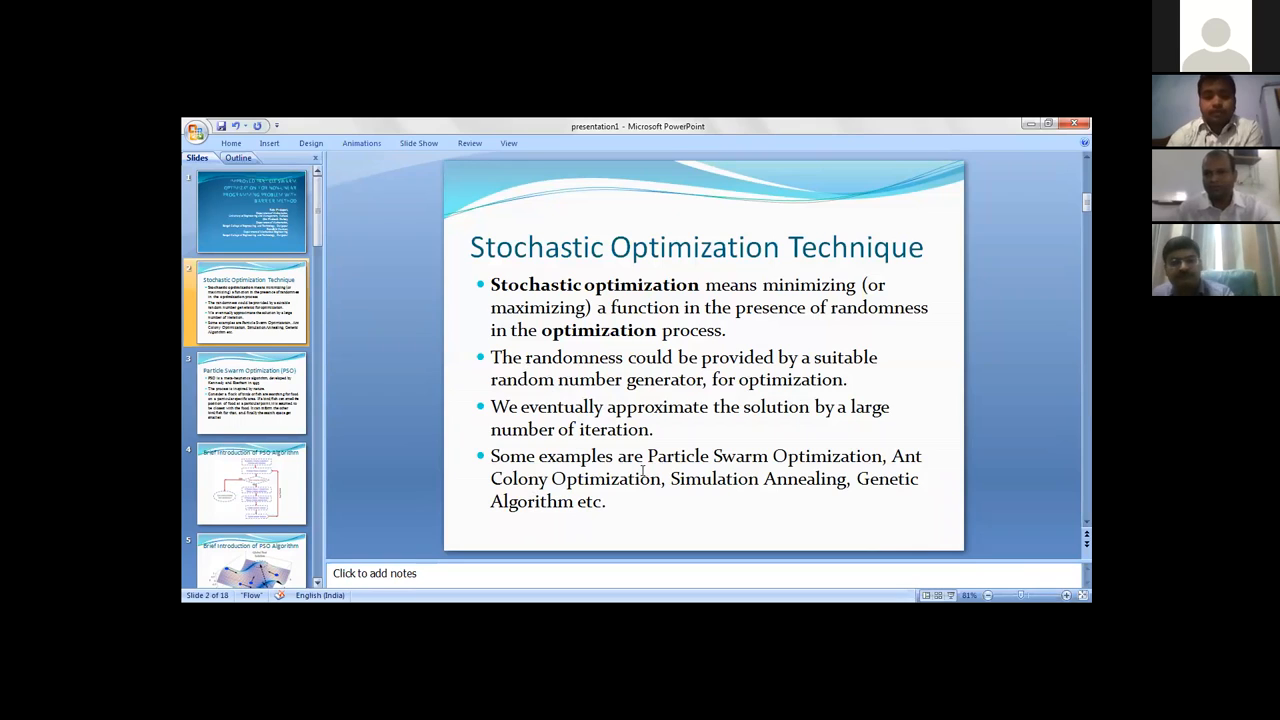
mouse_move(820, 450)
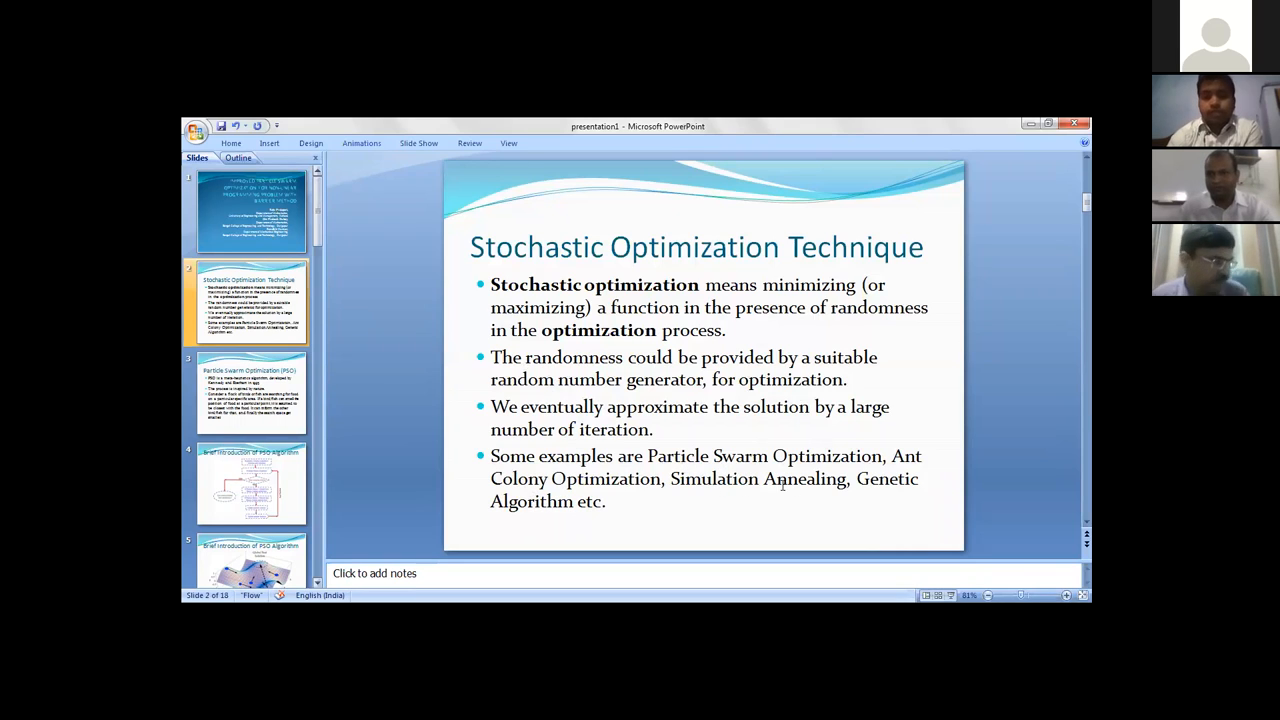
mouse_move(252, 390)
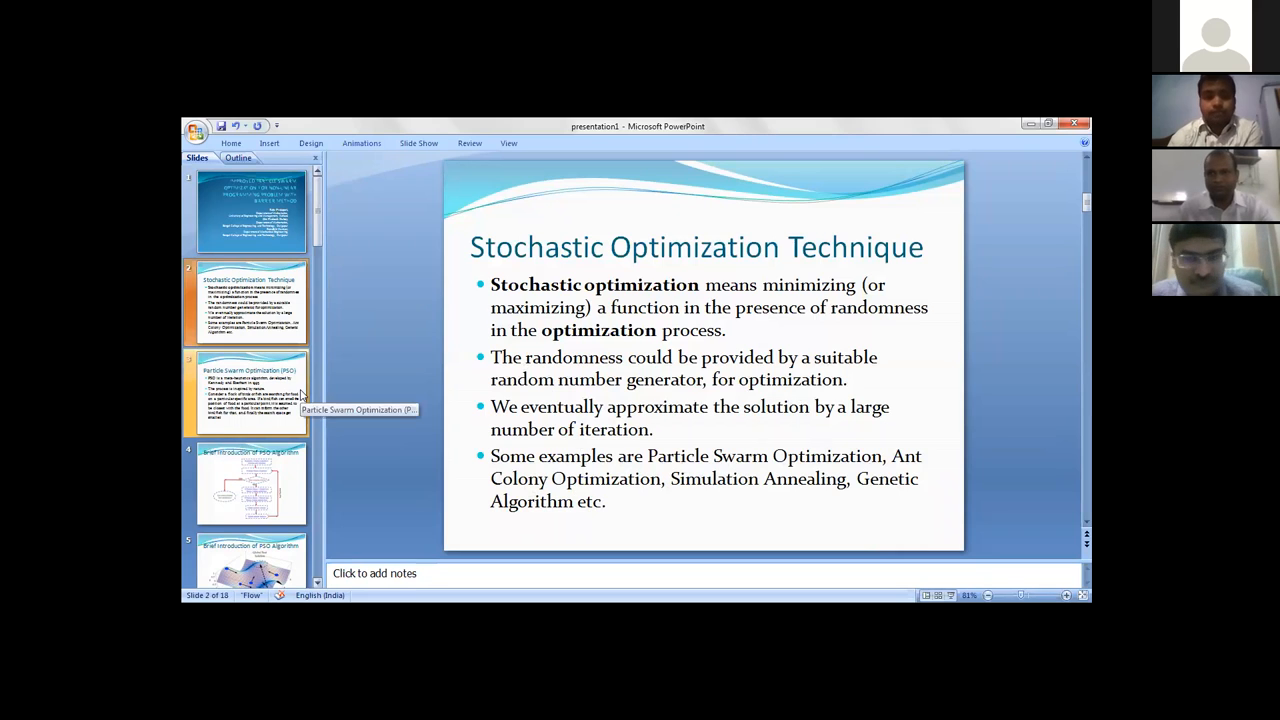
Show slide 3 on PSO's bird-flock analogy, then the PSO flowchart slide.
click(251, 390)
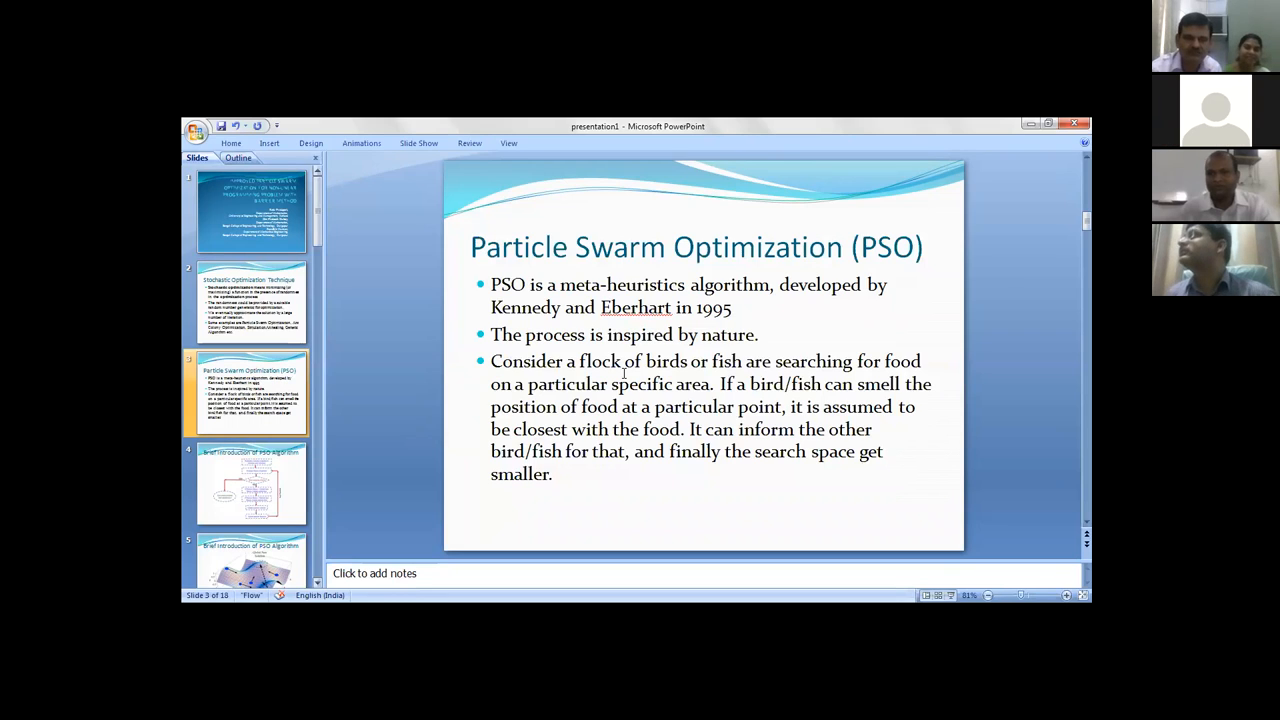
mouse_move(425, 470)
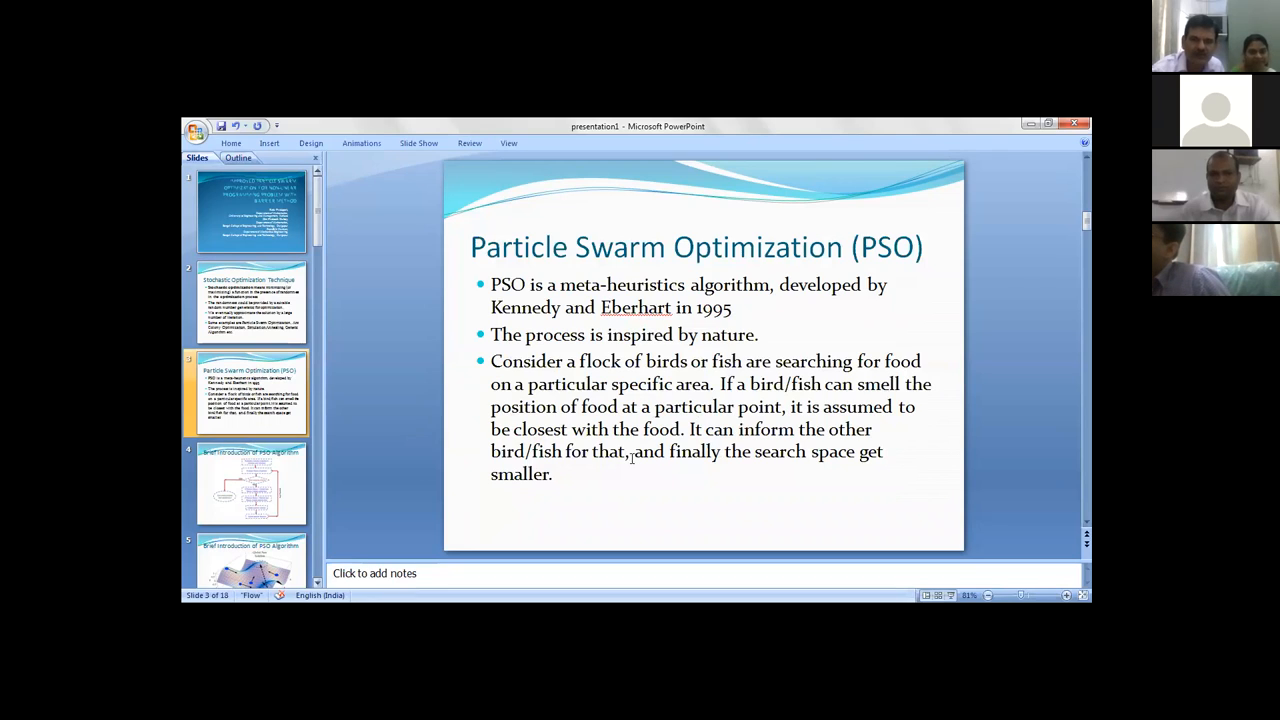
click(250, 483)
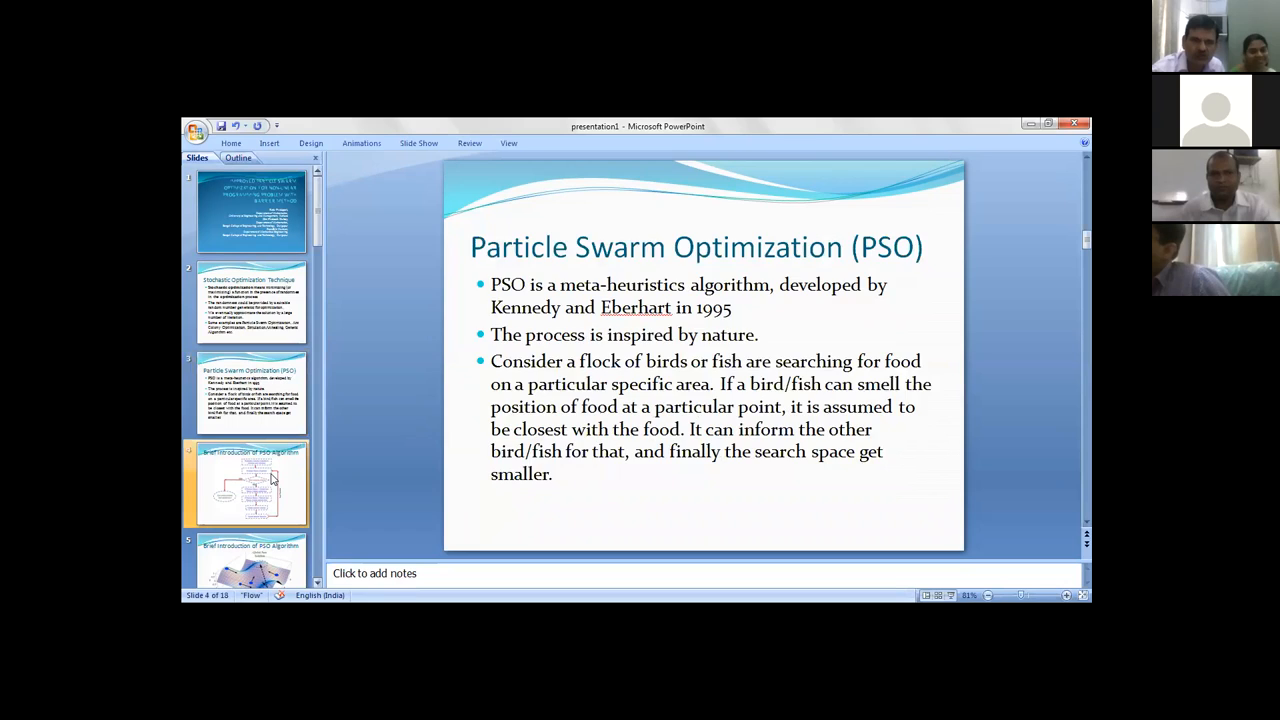
Show slide 5, Brief Introduction of PSO Algorithm, with its surface plot.
click(251, 483)
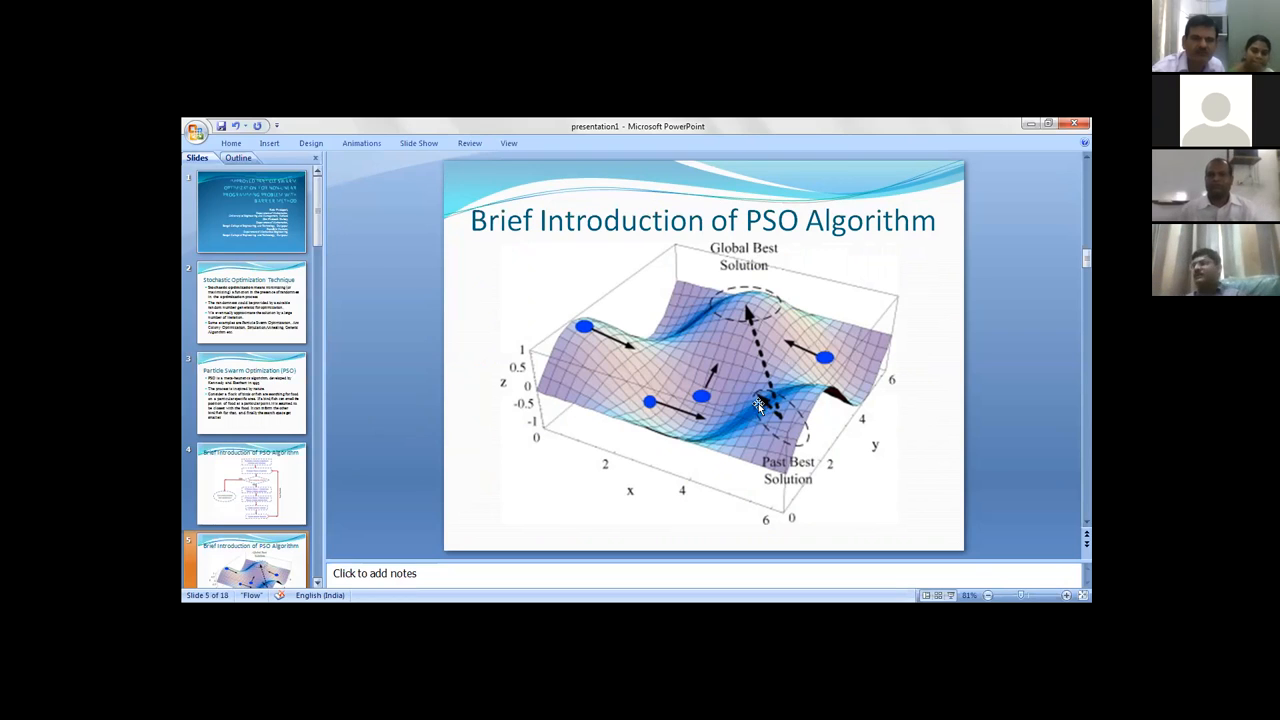
mouse_move(748, 320)
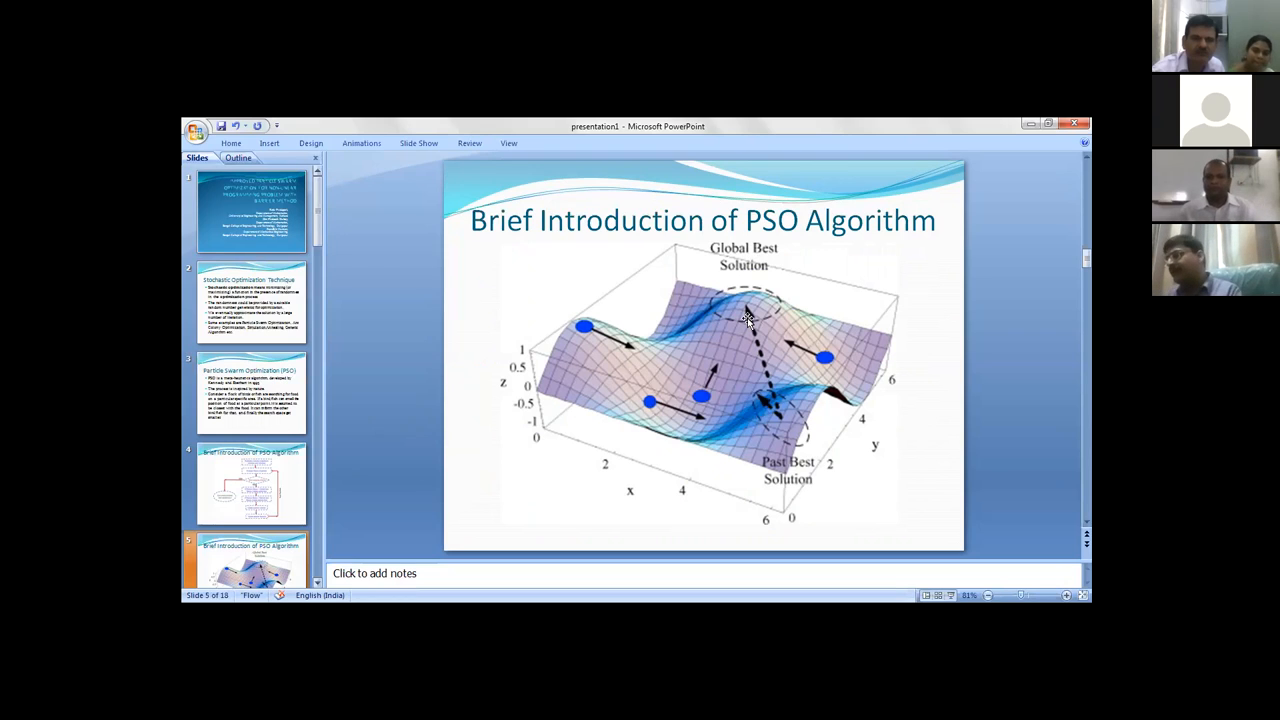
mouse_move(742, 333)
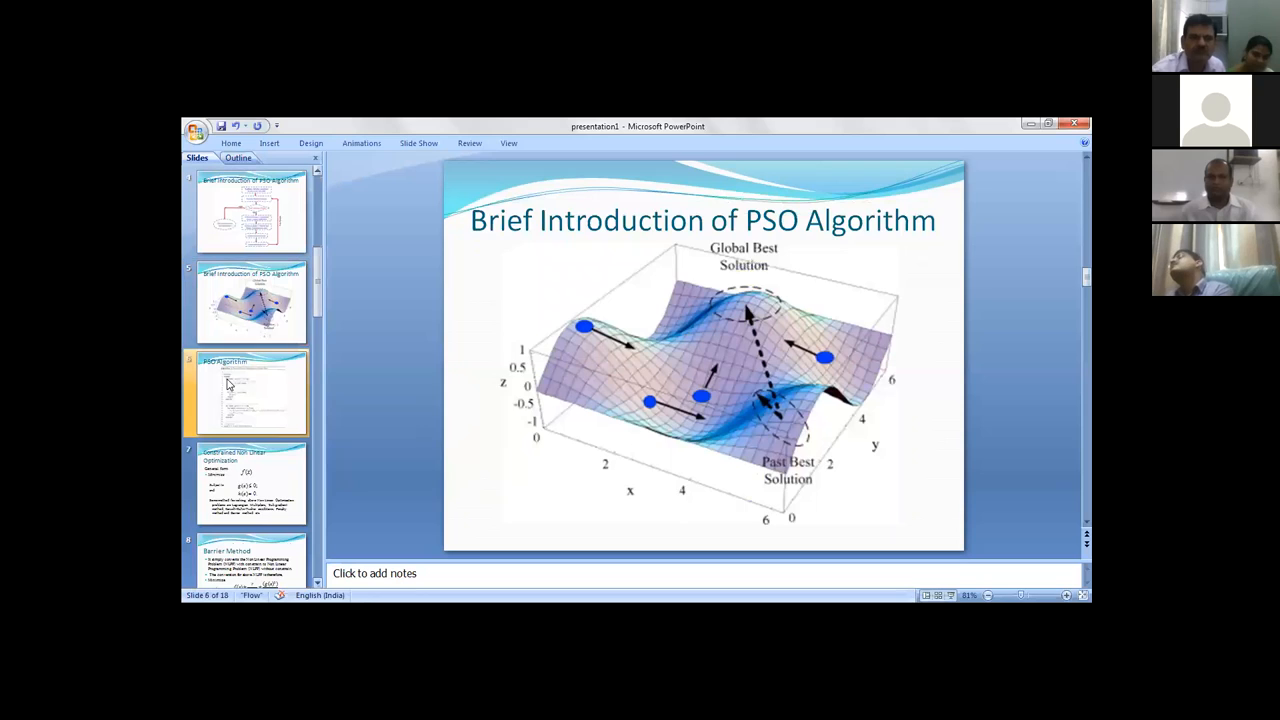
Show slide 6 with the global-best PSO pseudocode.
click(250, 390)
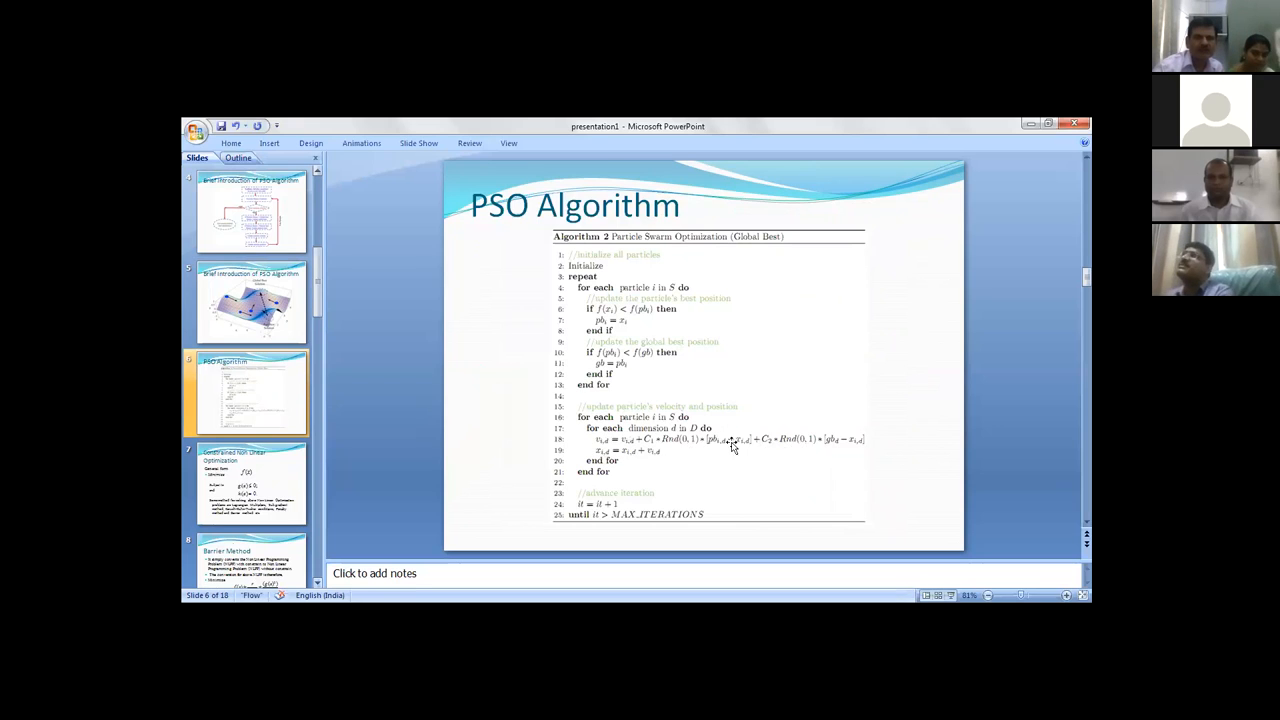
mouse_move(725, 445)
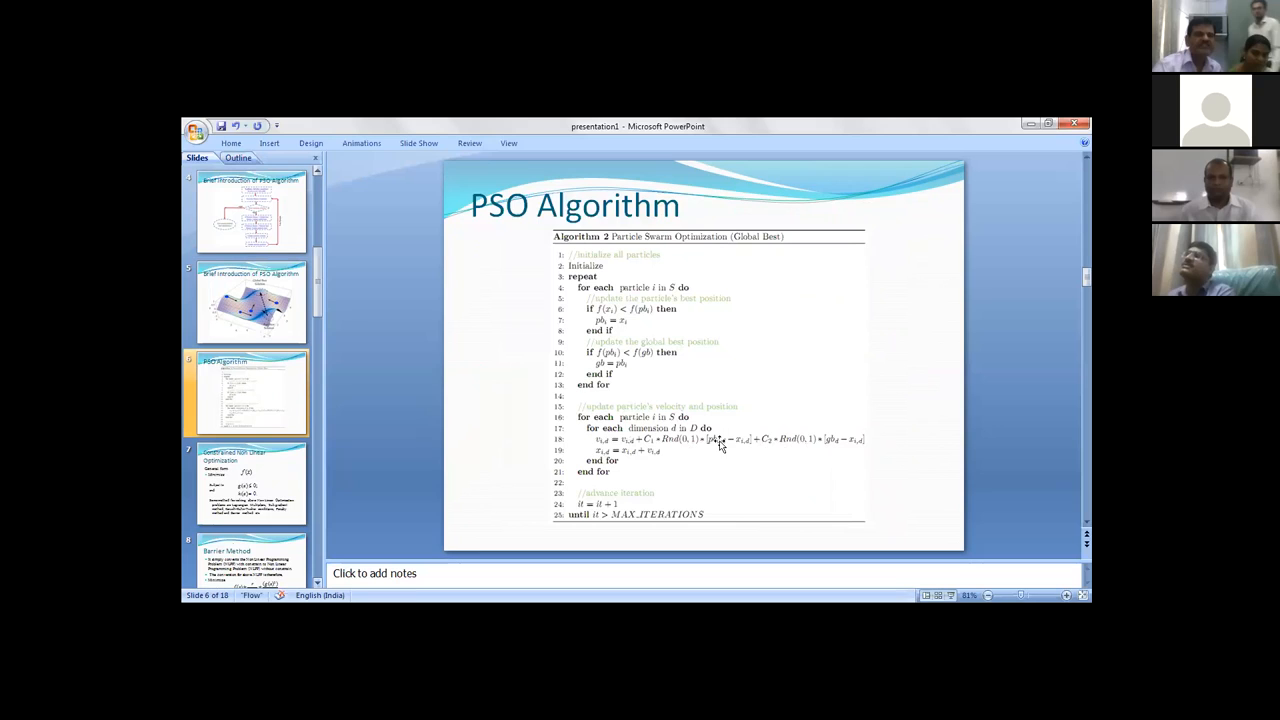
mouse_move(830, 443)
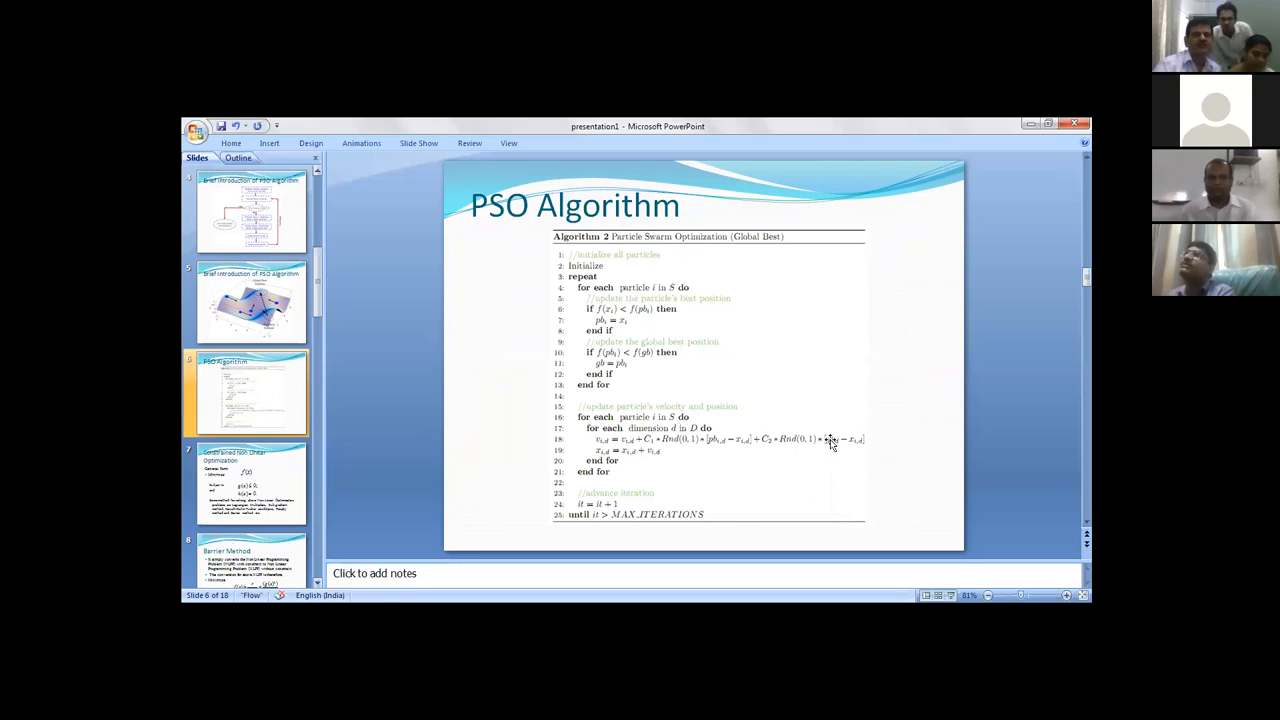
mouse_move(837, 443)
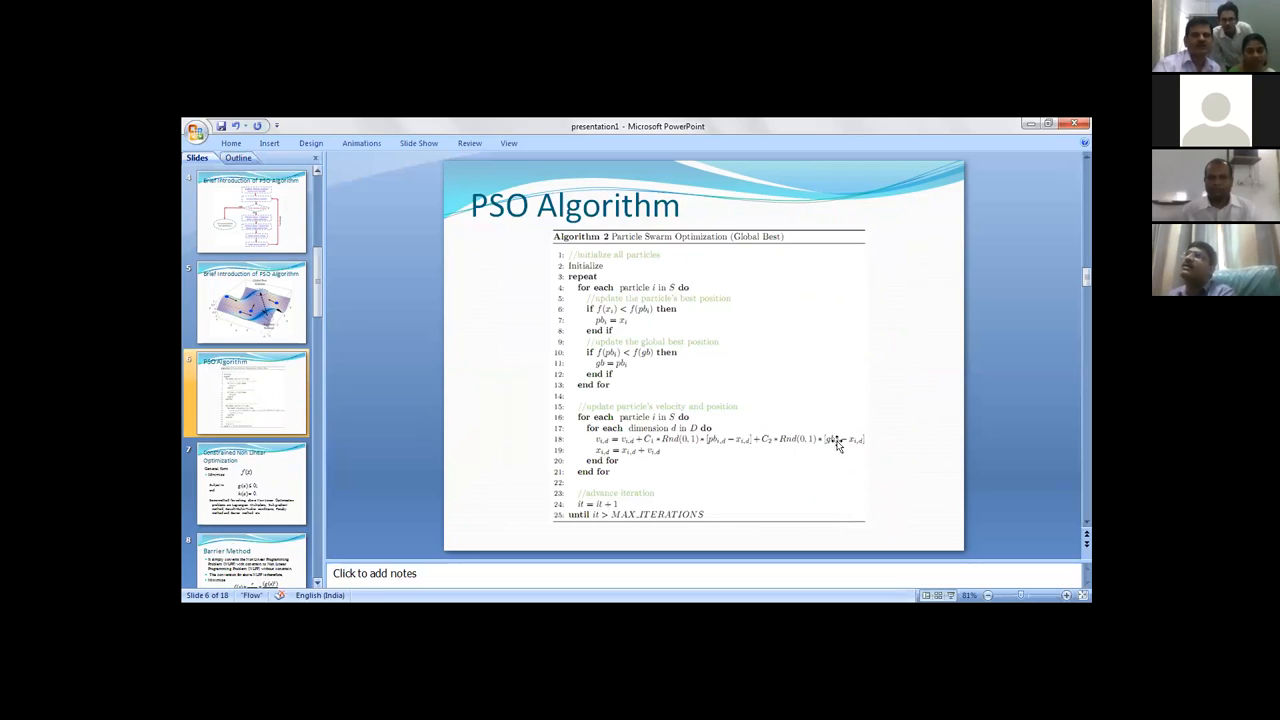
mouse_move(845, 463)
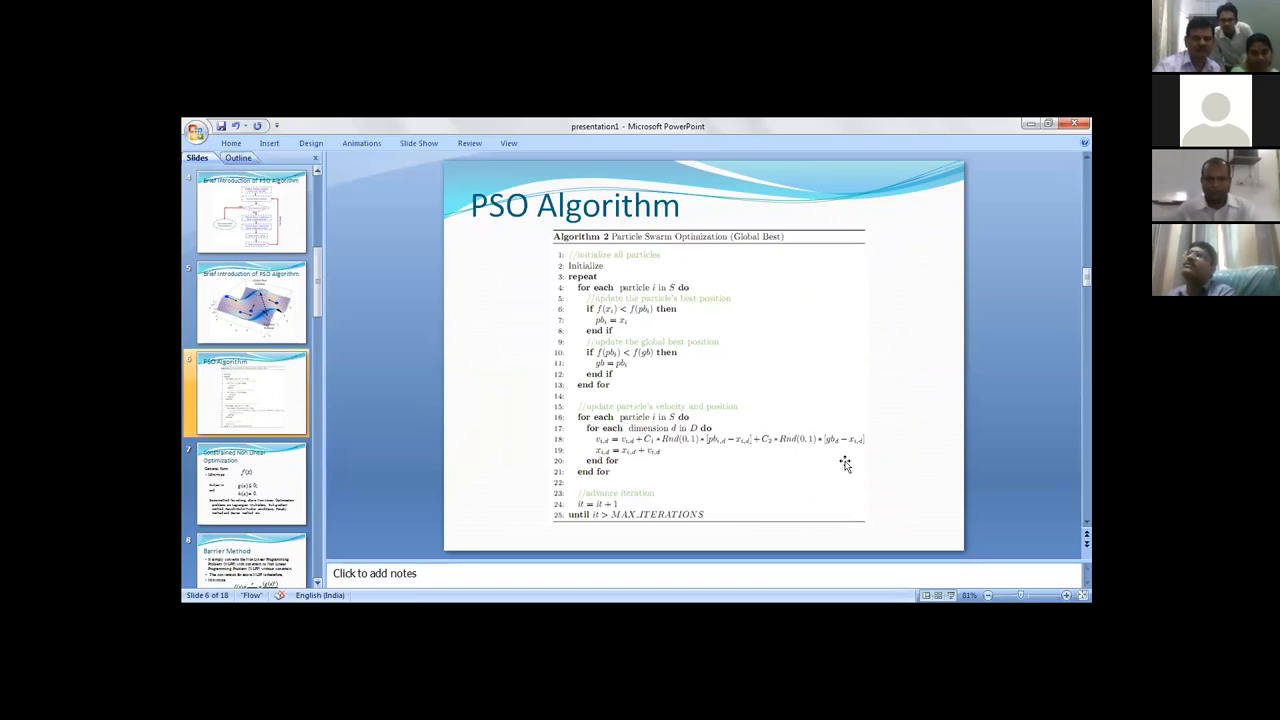
mouse_move(708, 443)
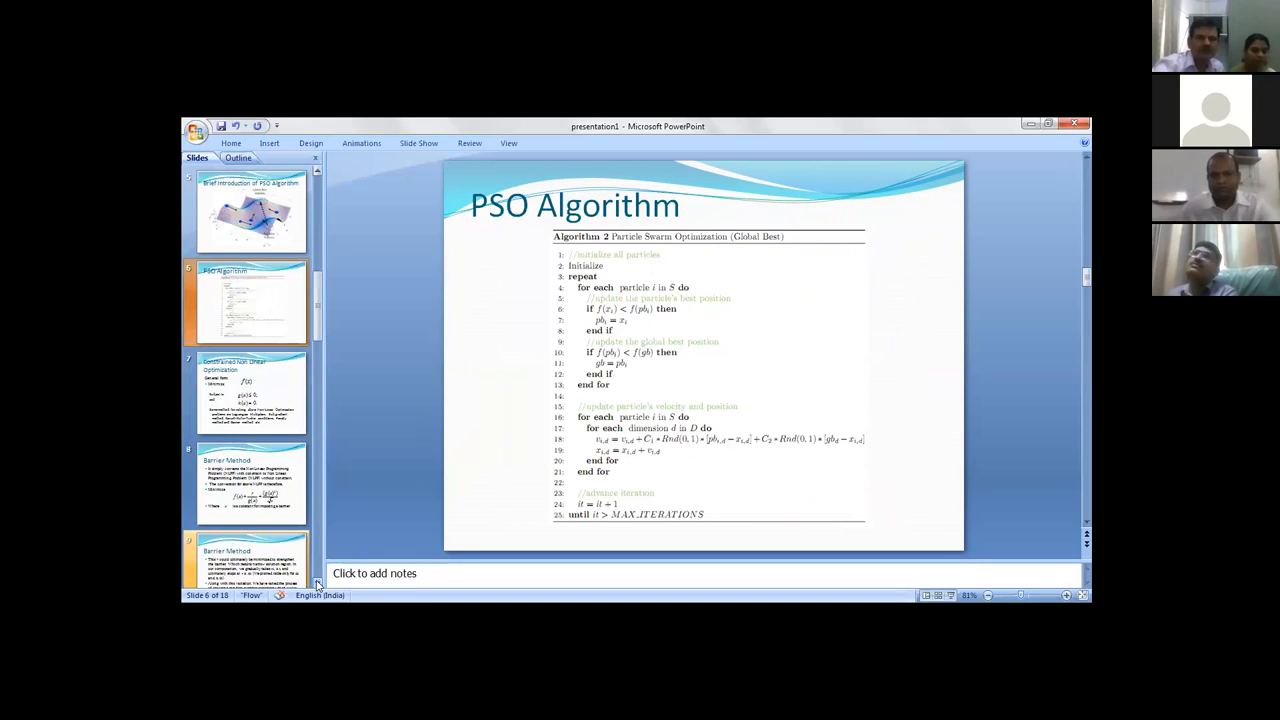
Show slide 7, Constrained Non Linear Optimization, with its general problem form.
click(252, 390)
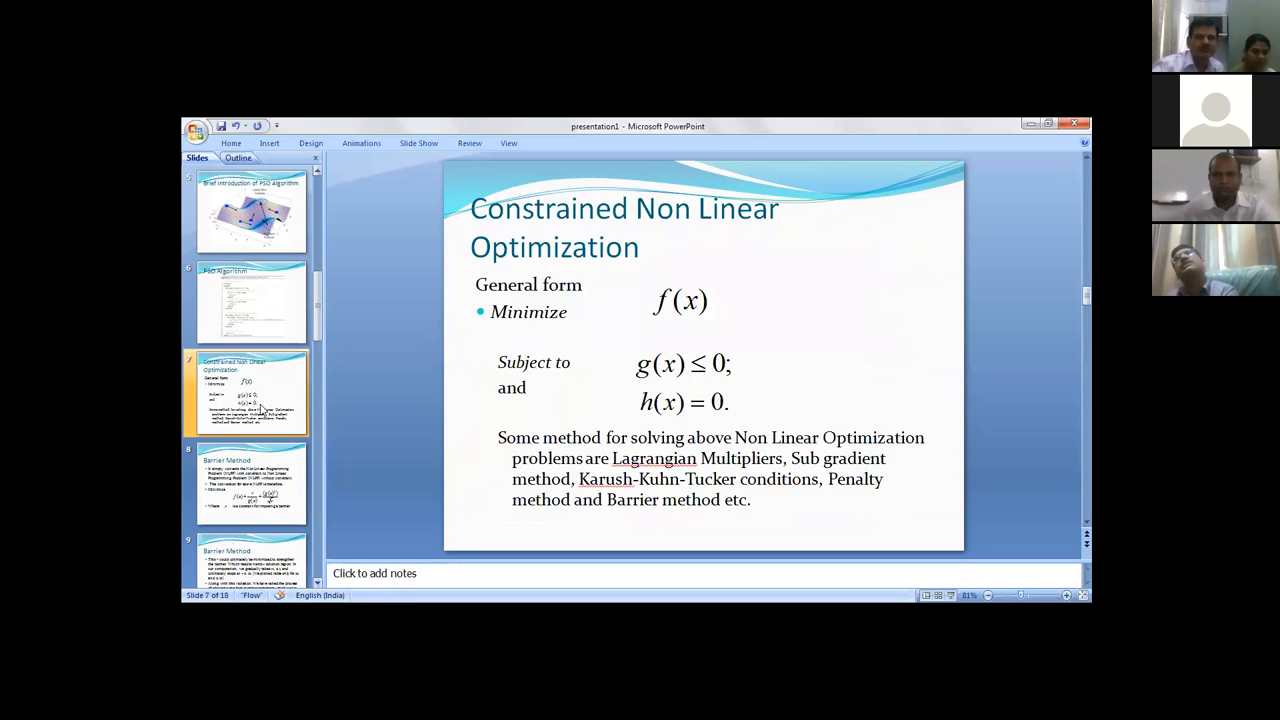
mouse_move(268, 375)
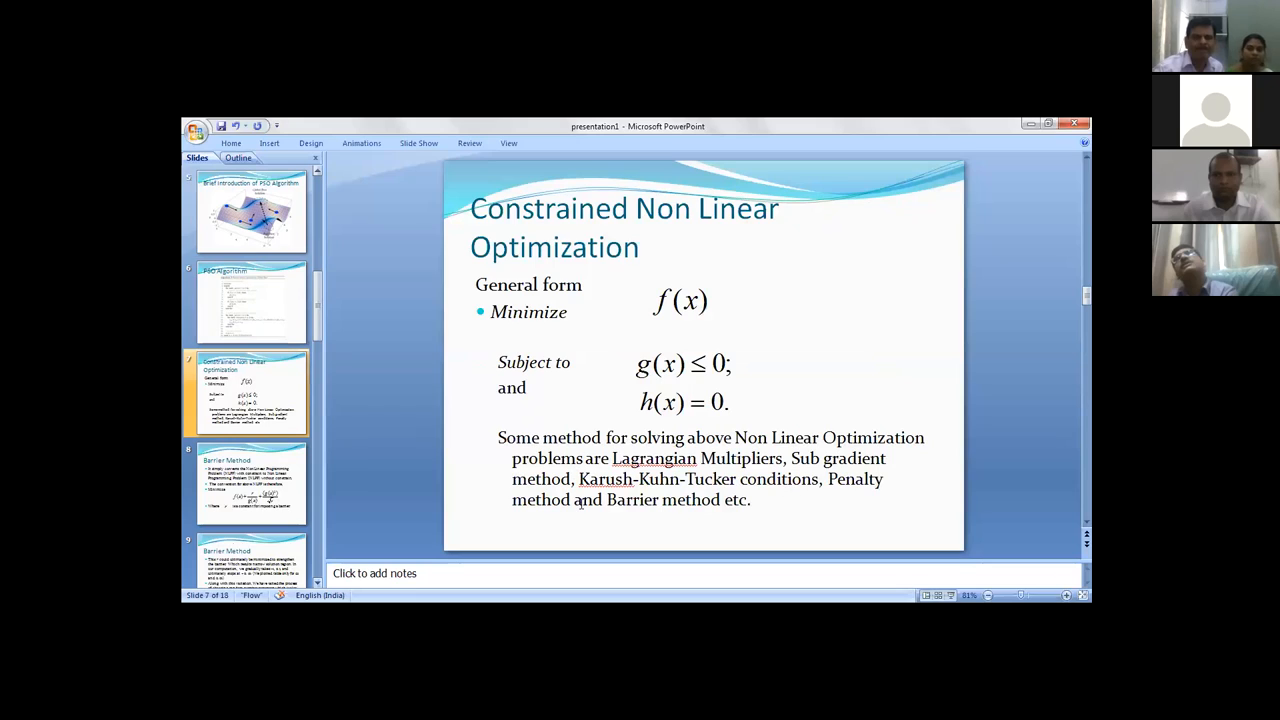
mouse_move(380, 487)
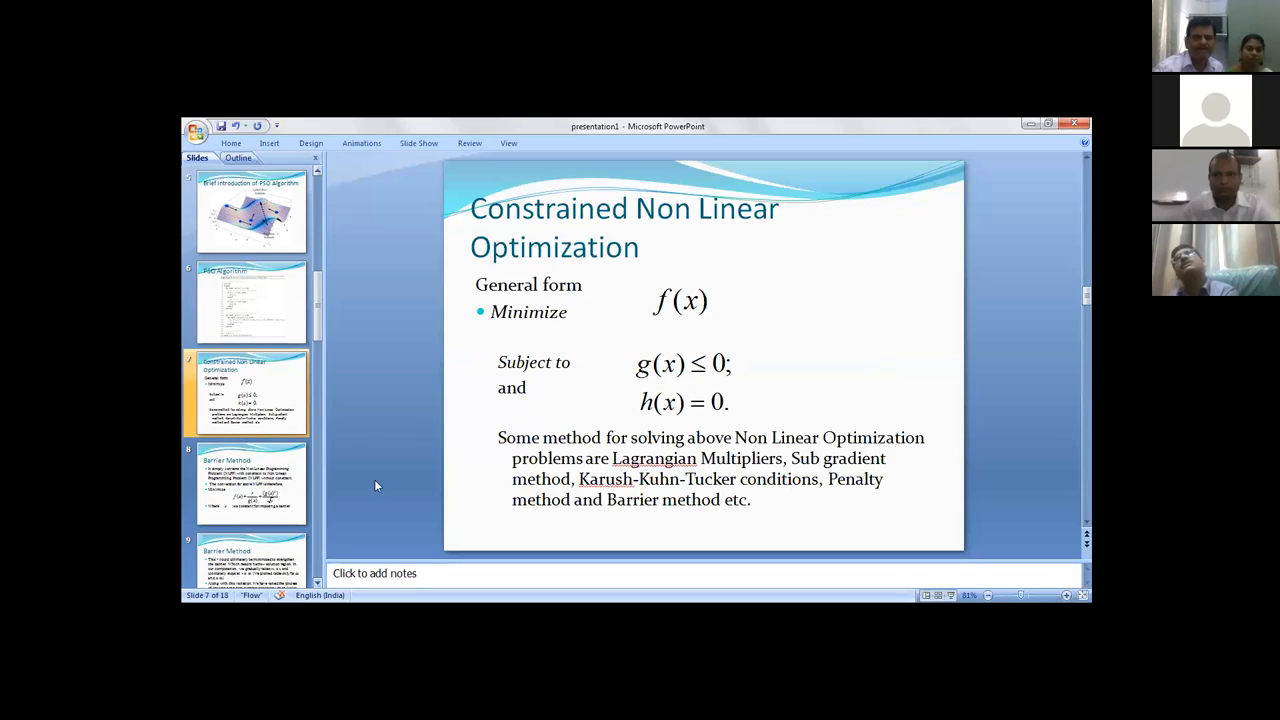
Show the Barrier Method slide twice, then advance to the Methodology slide.
click(251, 483)
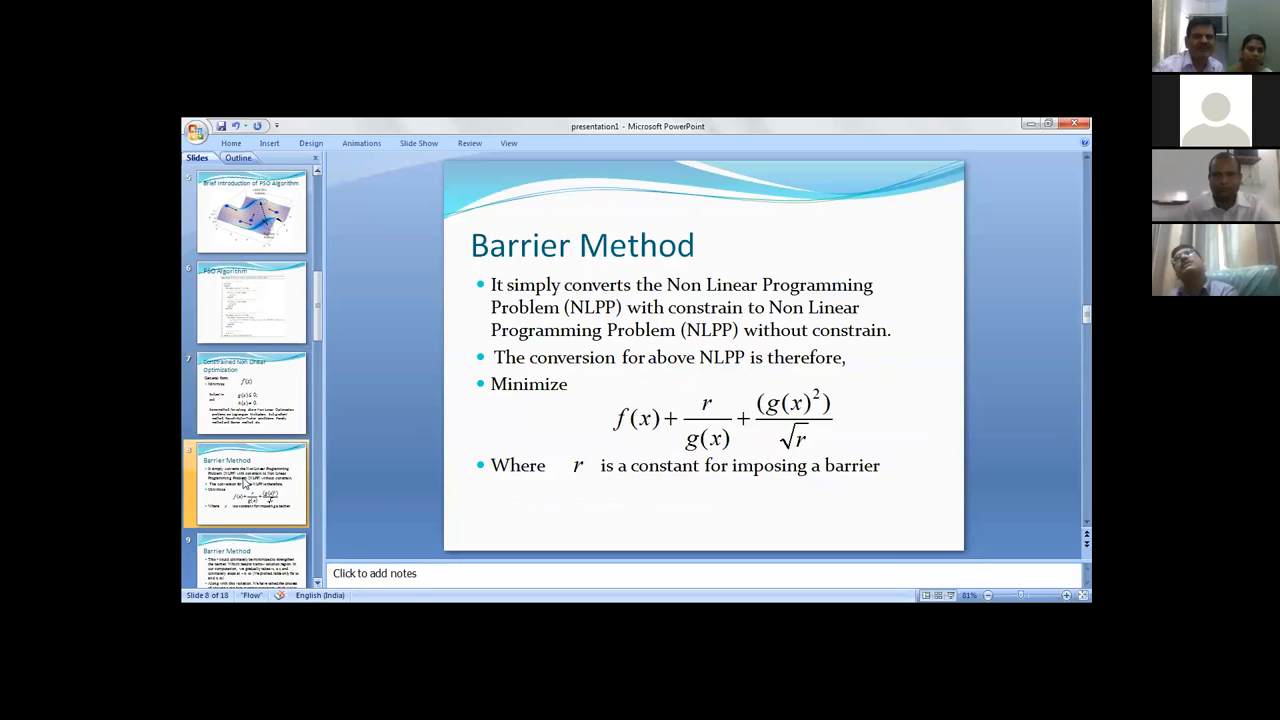
mouse_move(395, 458)
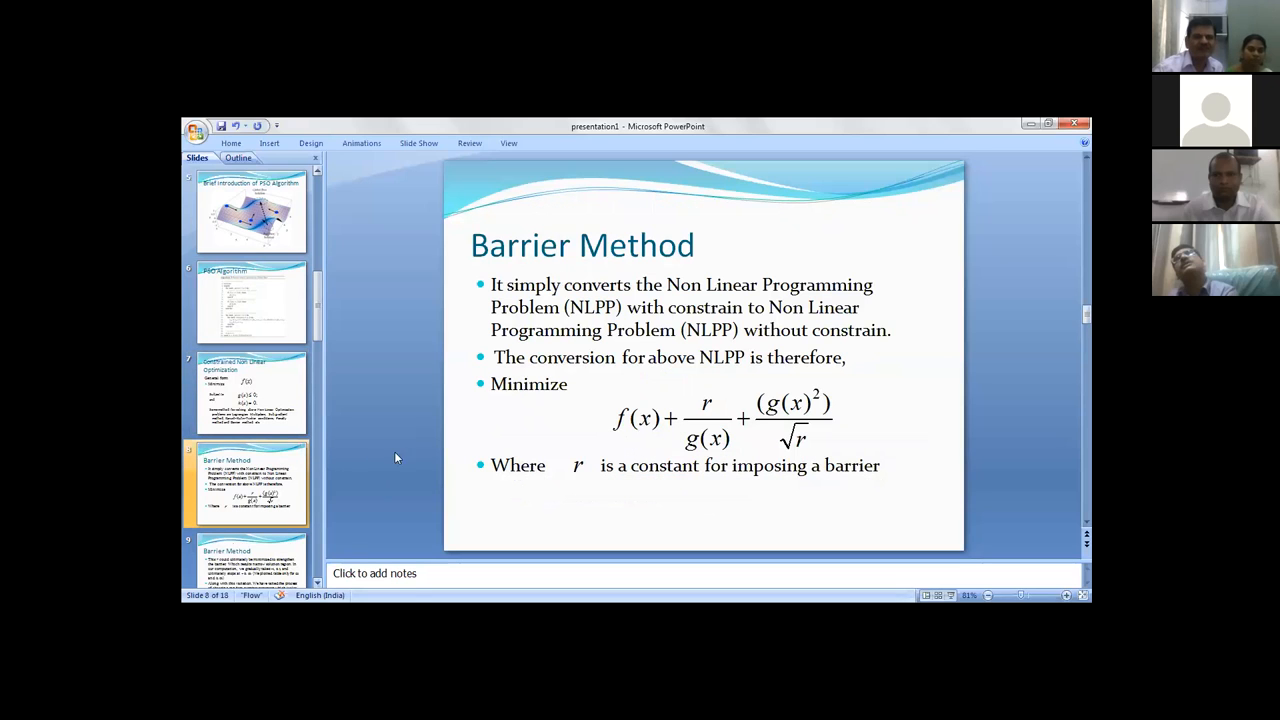
mouse_move(740, 296)
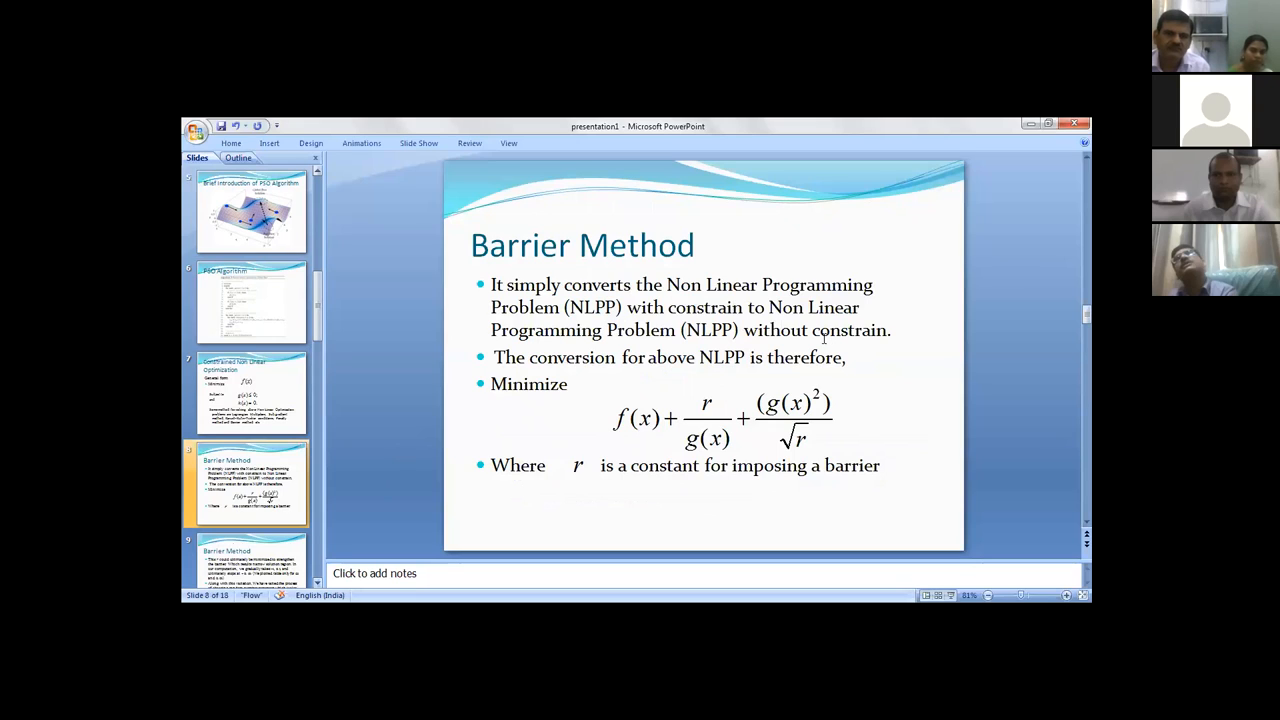
mouse_move(742, 407)
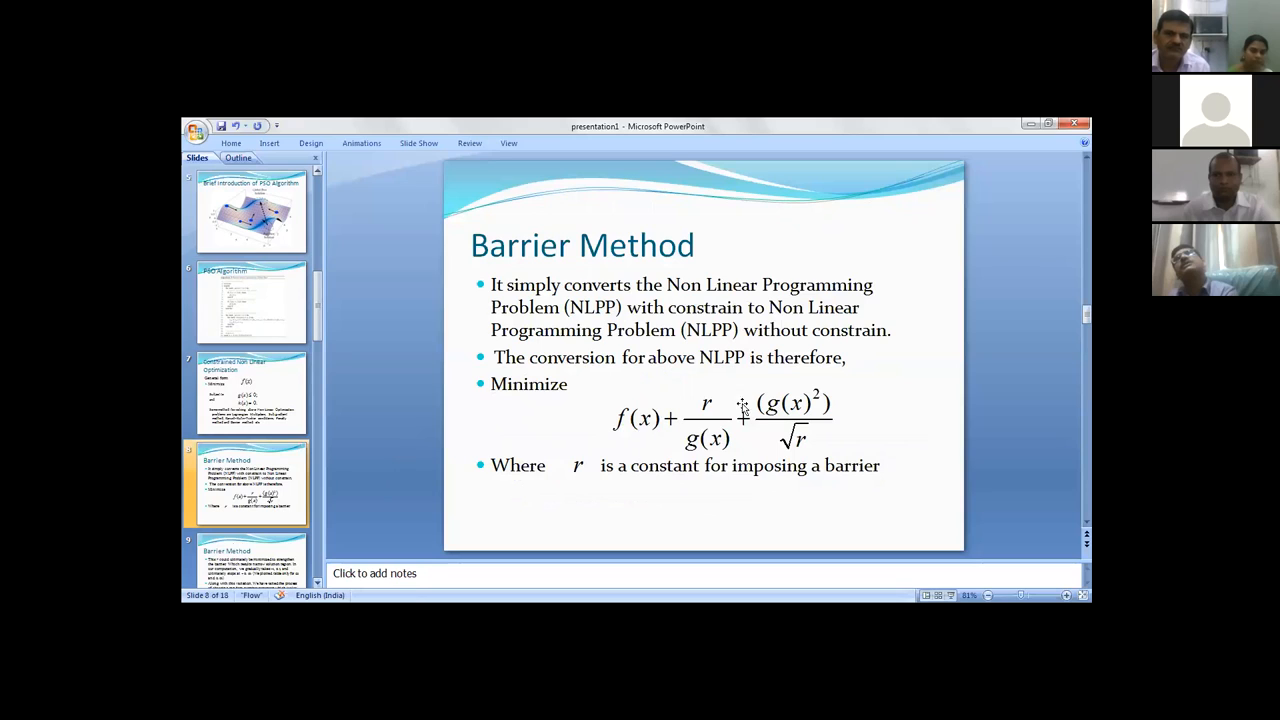
mouse_move(736, 433)
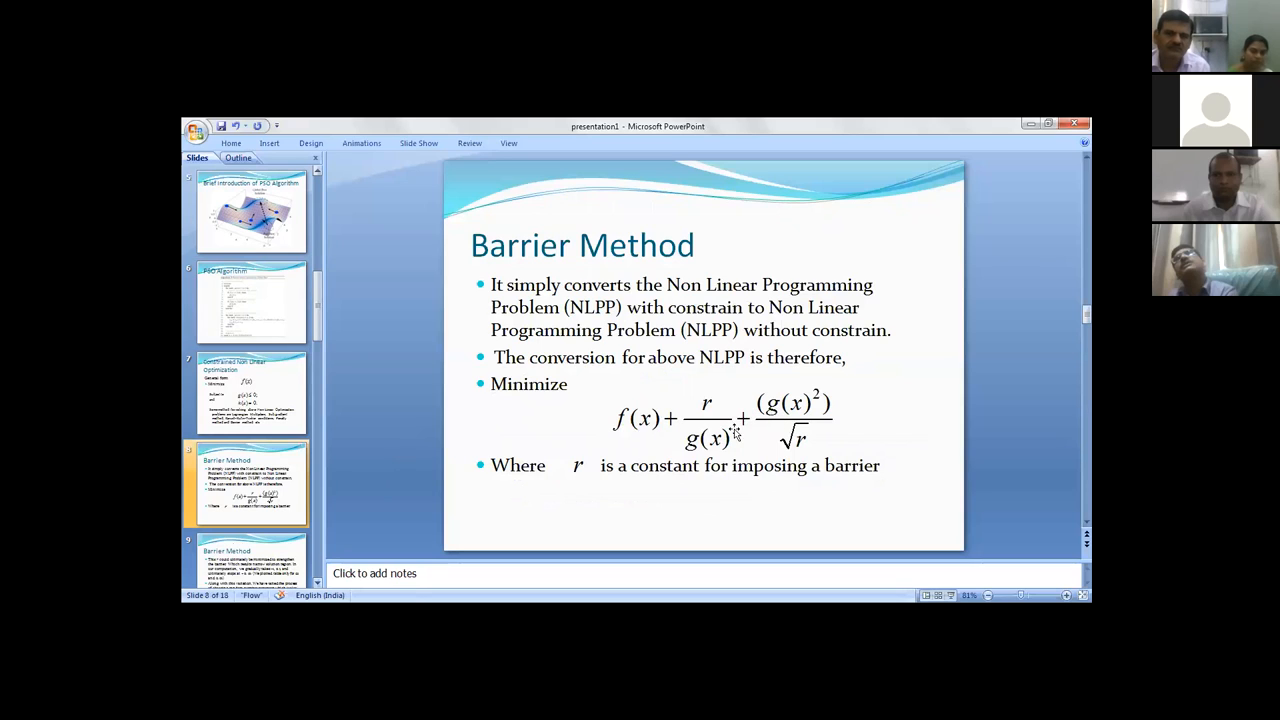
mouse_move(690, 425)
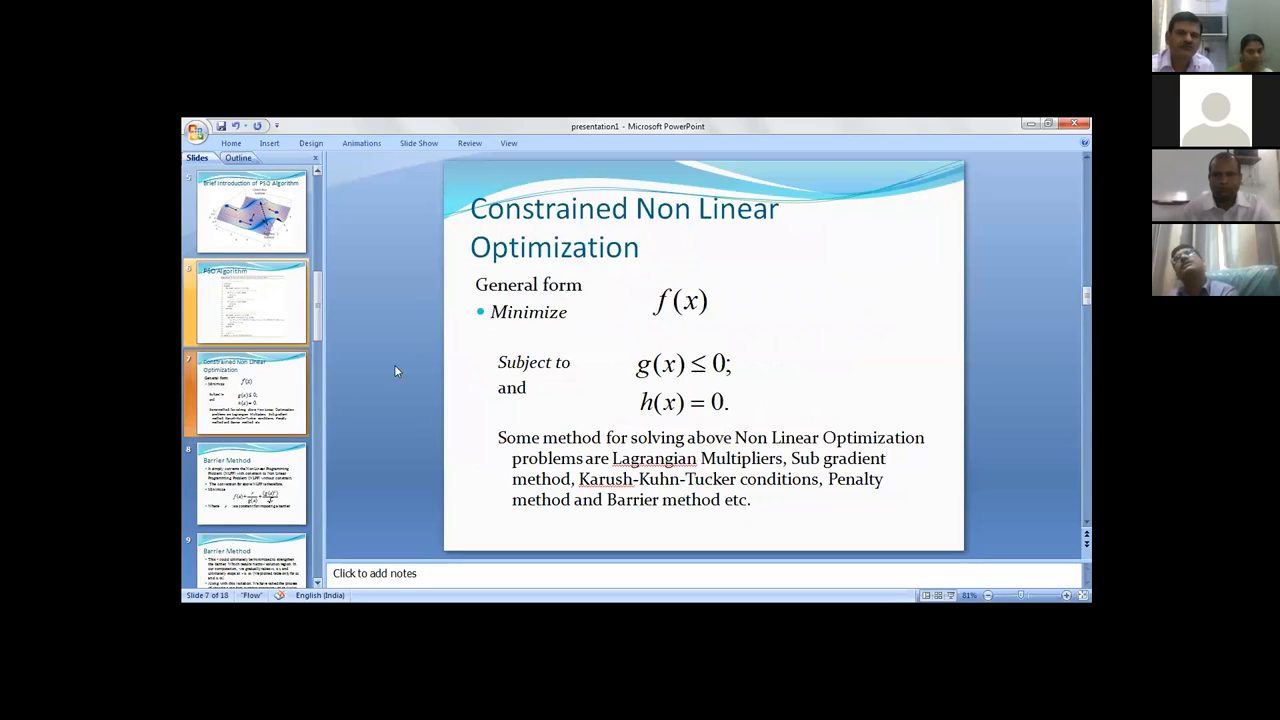
click(250, 483)
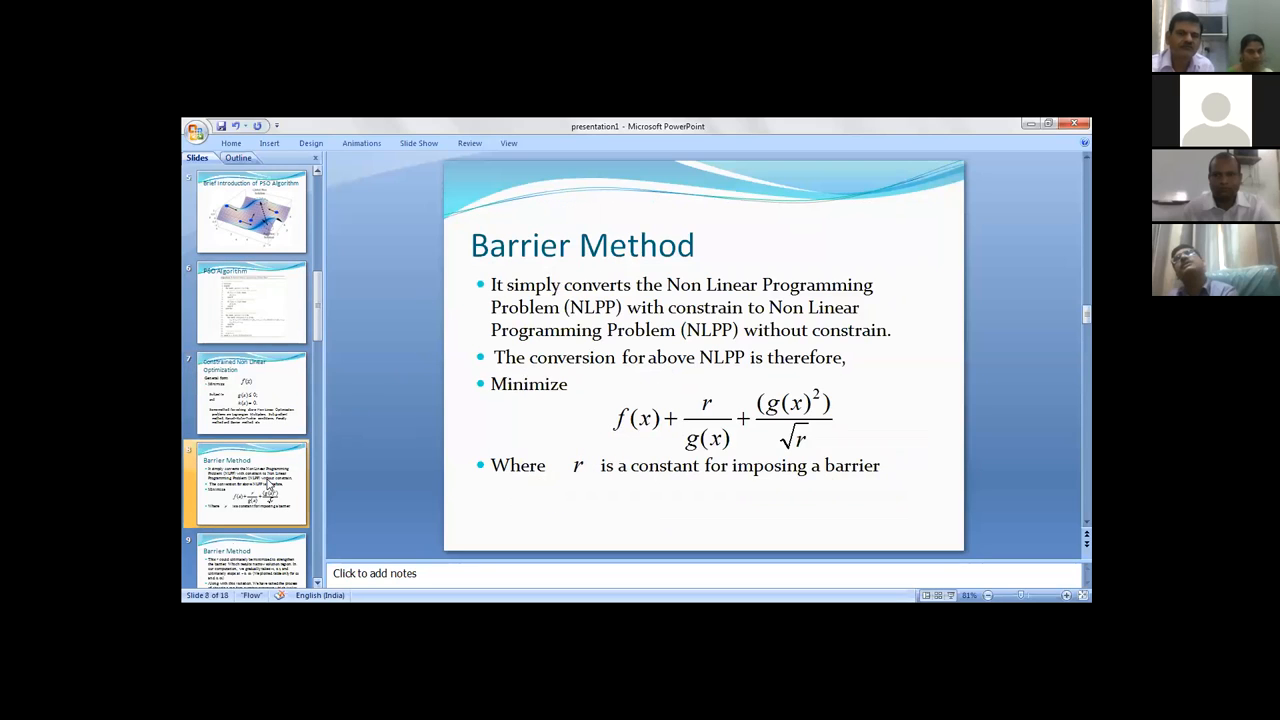
click(250, 555)
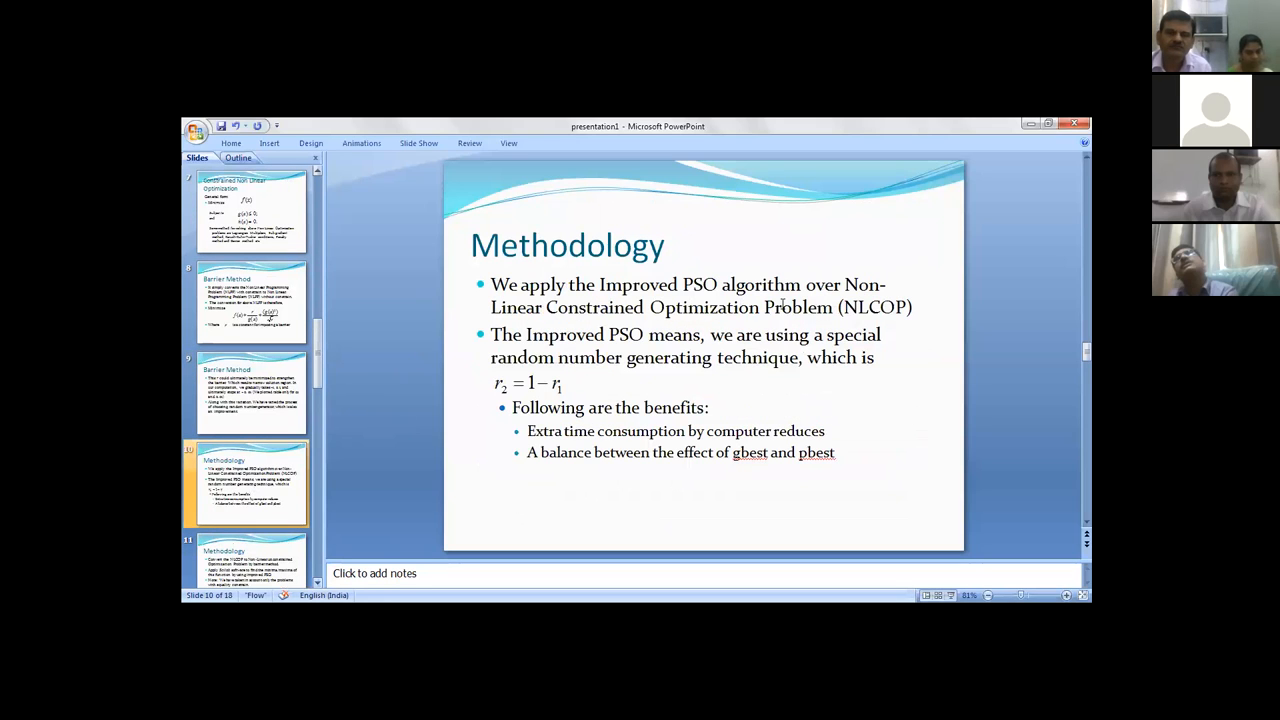
mouse_move(643, 313)
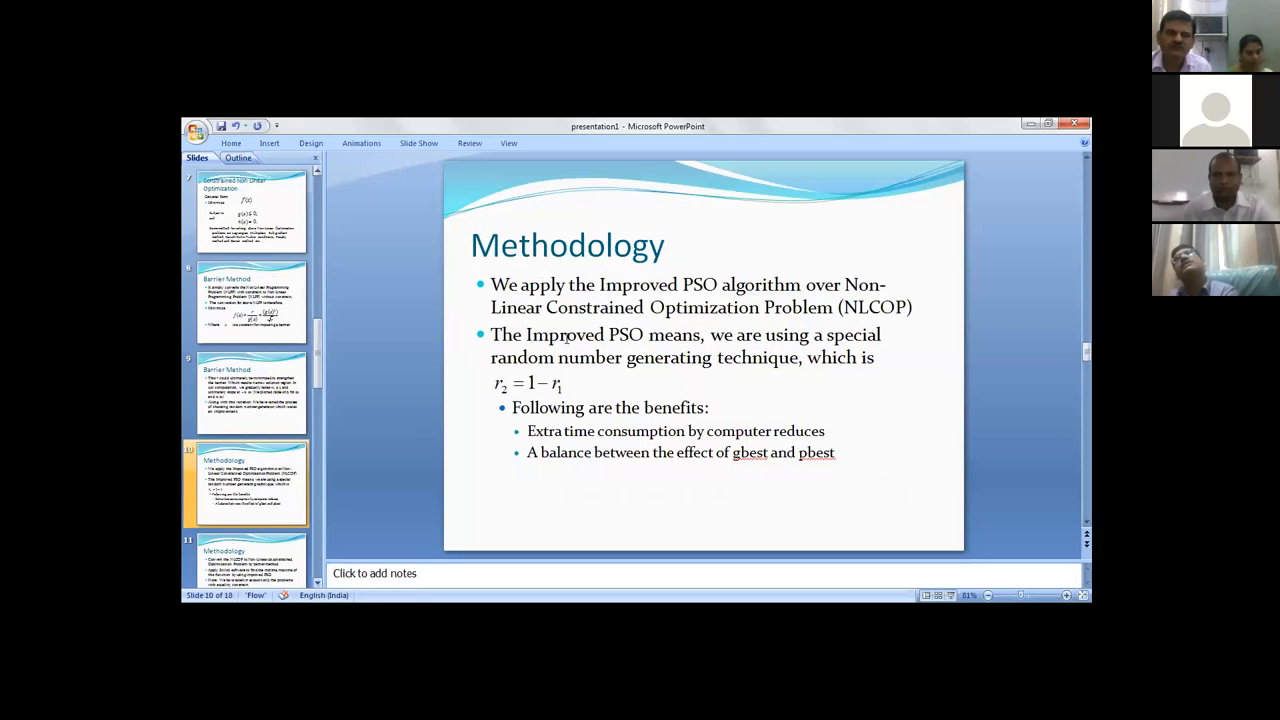
mouse_move(778, 351)
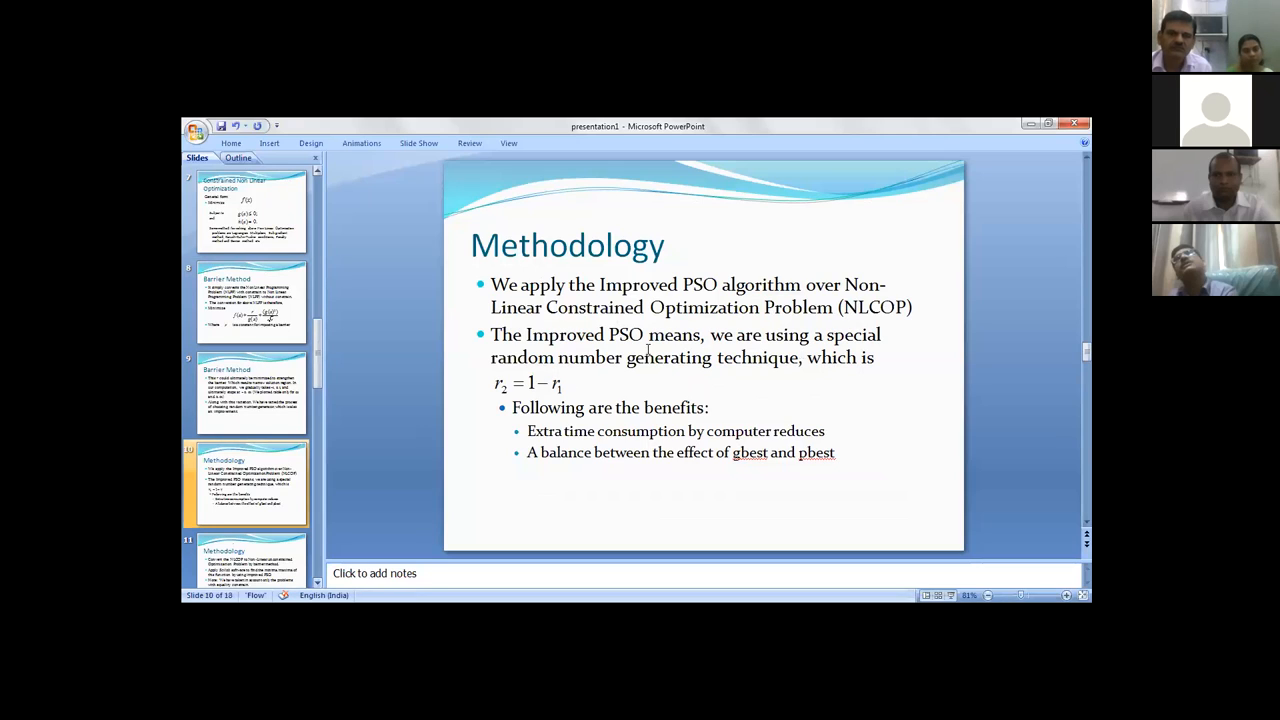
mouse_move(511, 391)
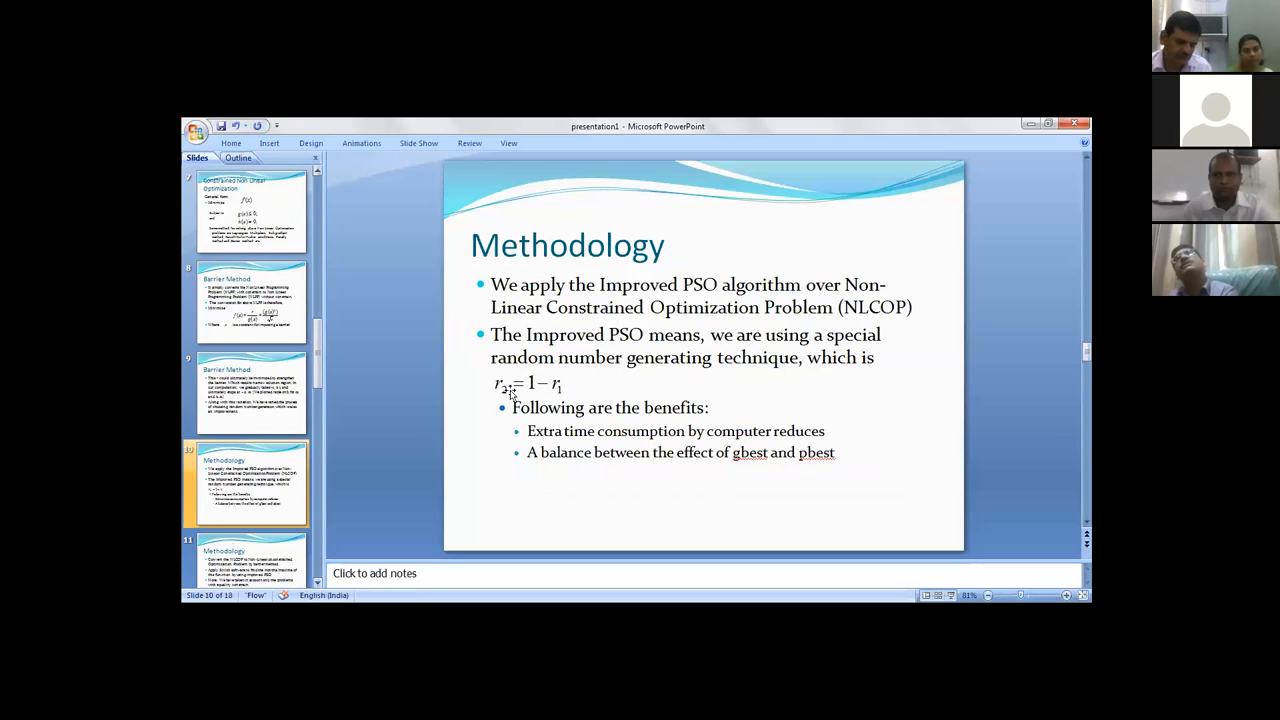
Select the r2 = 1 − r1 equation in the Methodology slide's body text.
click(527, 383)
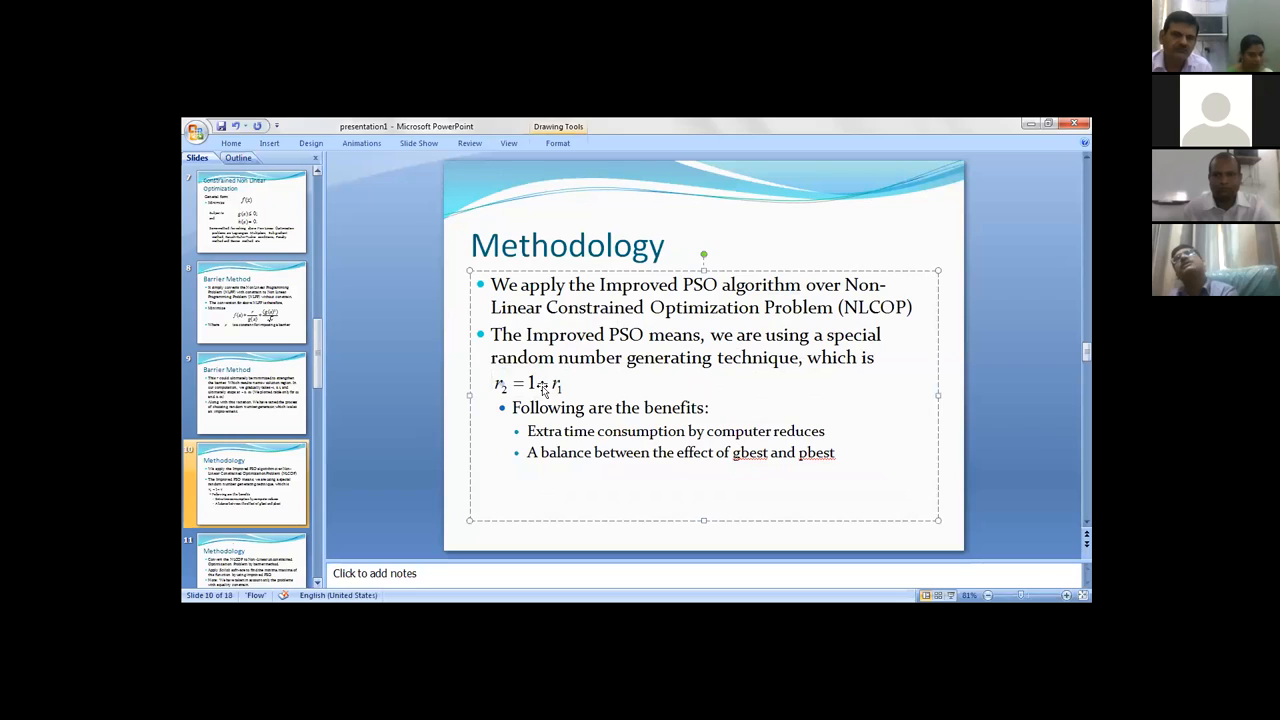
click(527, 383)
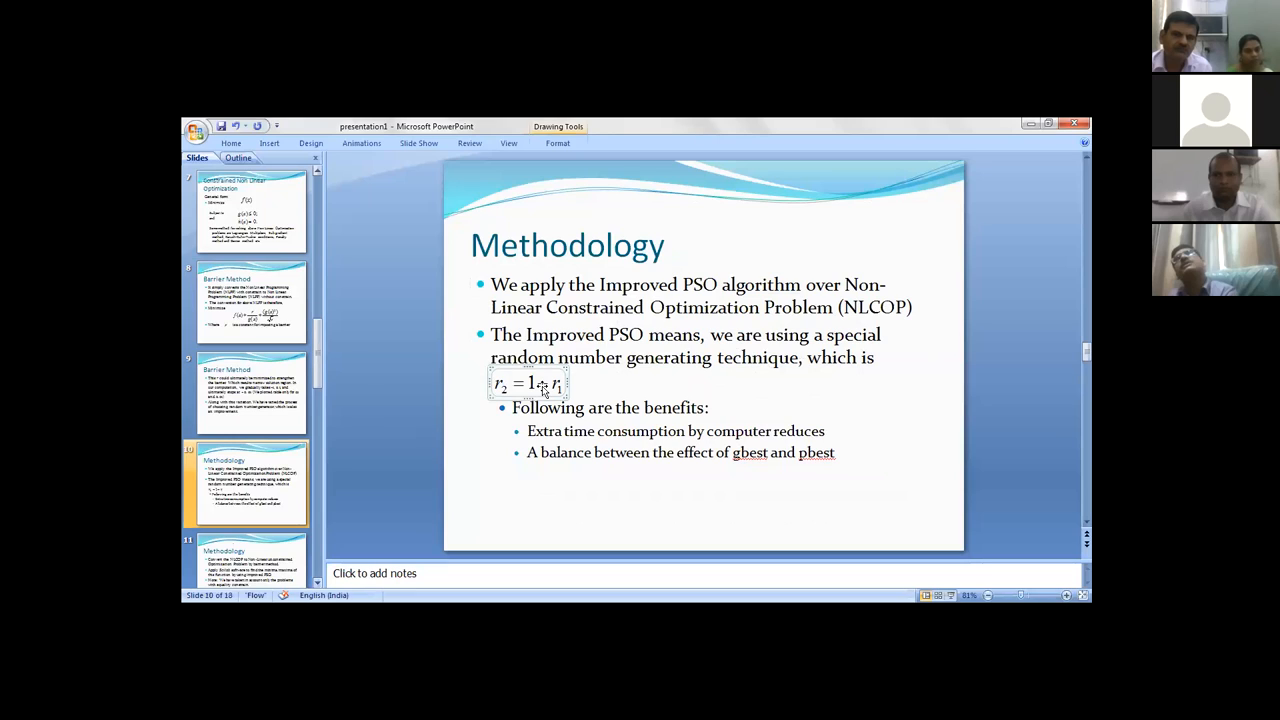
Advance to the Methodology slide on barrier-method NLCOP conversion with Scilab.
click(528, 384)
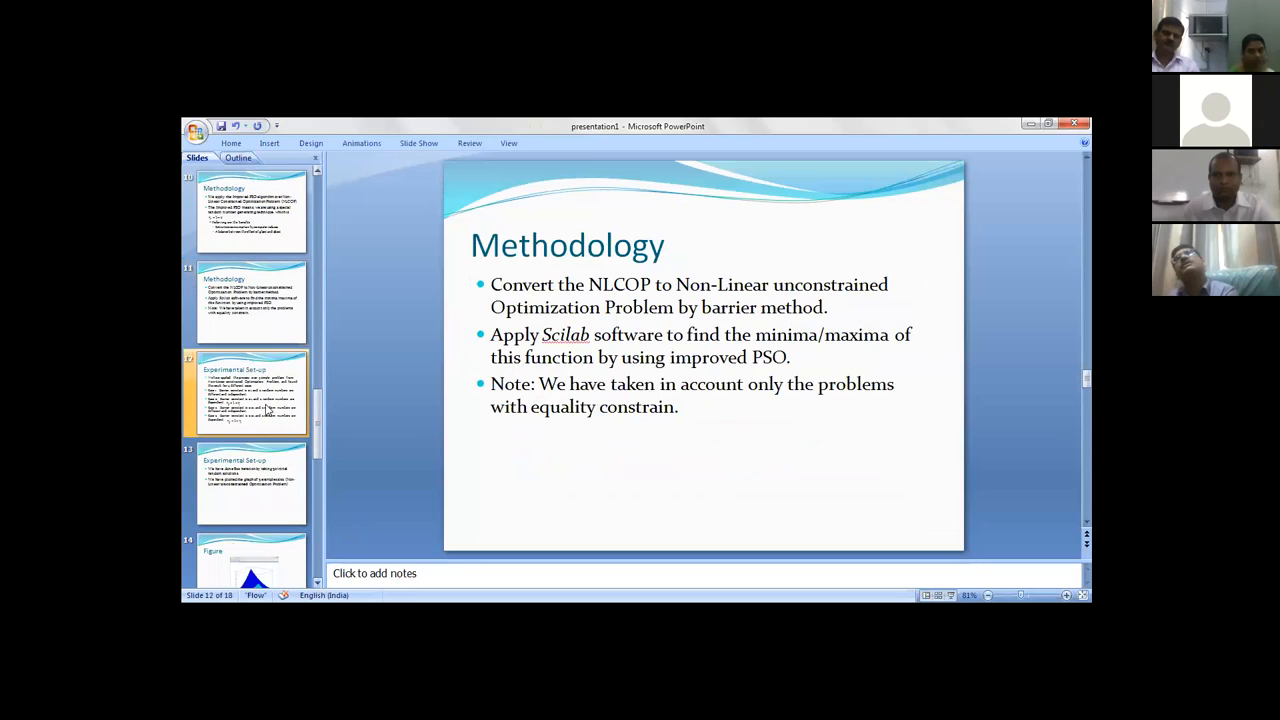
Show slide 12, then slide 13 on 800 iterations and 50 random solutions.
click(250, 390)
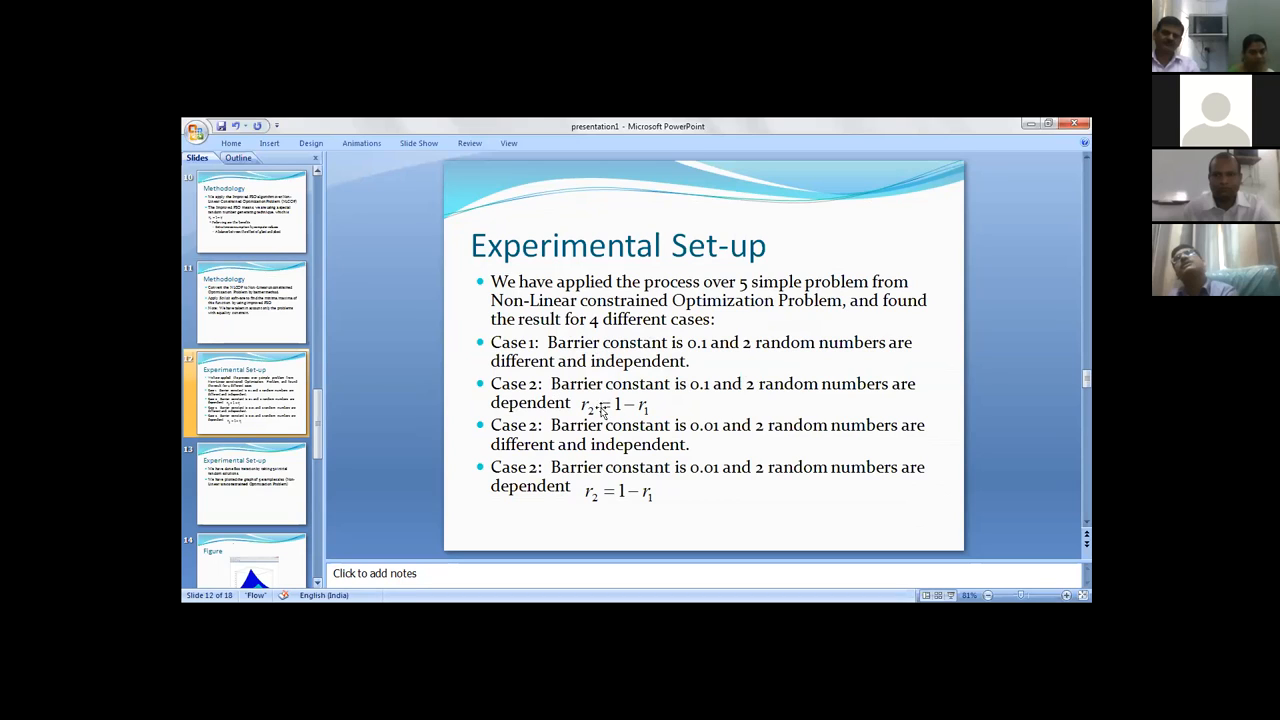
click(615, 405)
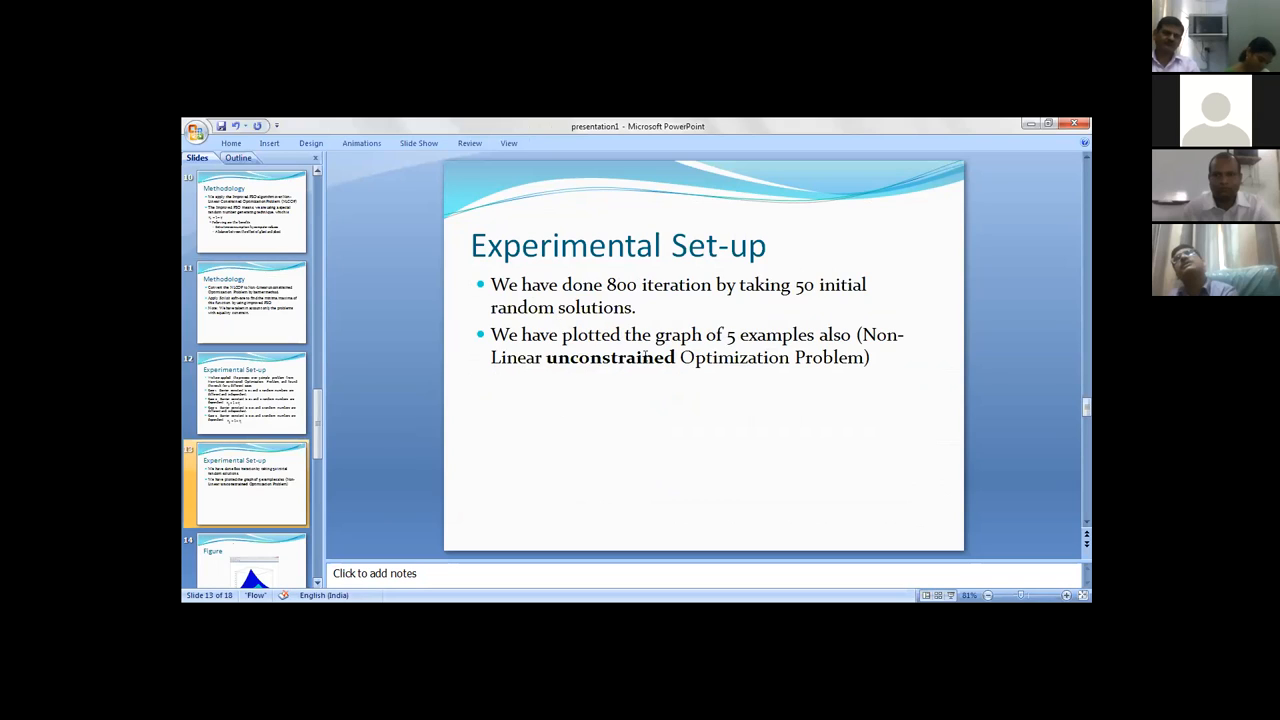
Show the slide 15 Figure slide, then slide 16, Results and Conclusions.
scroll(down, 3)
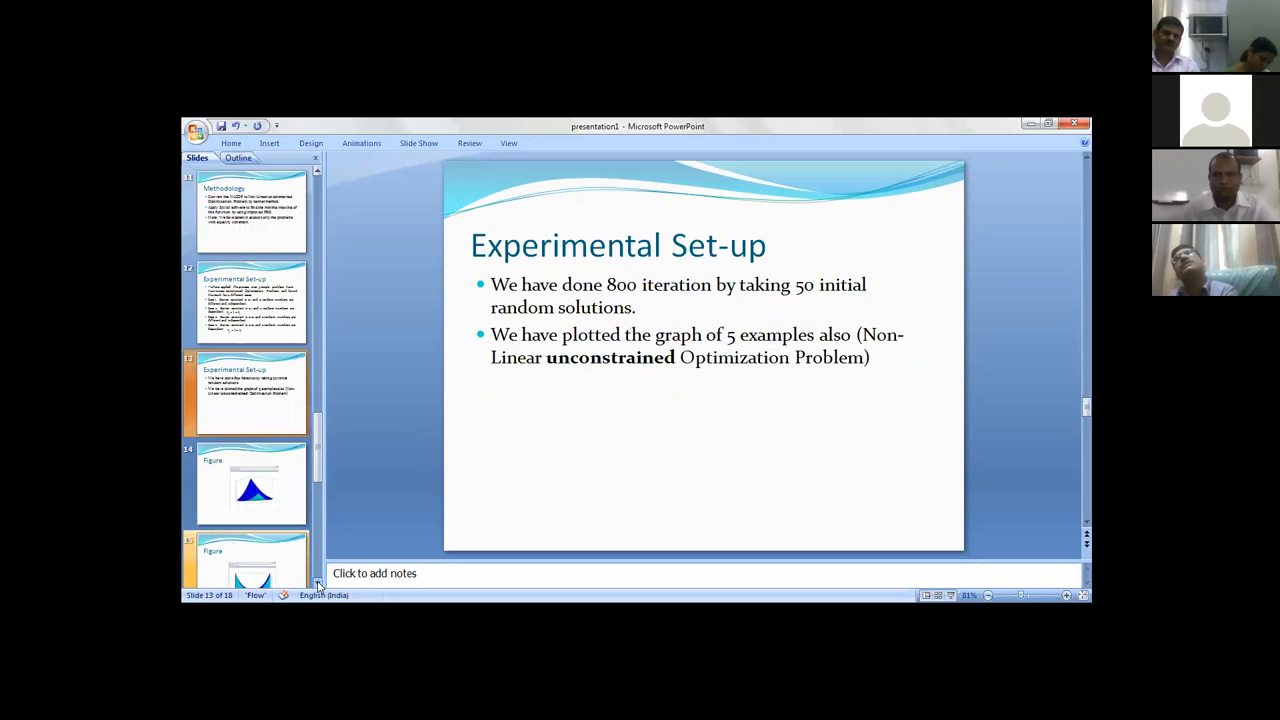
click(253, 485)
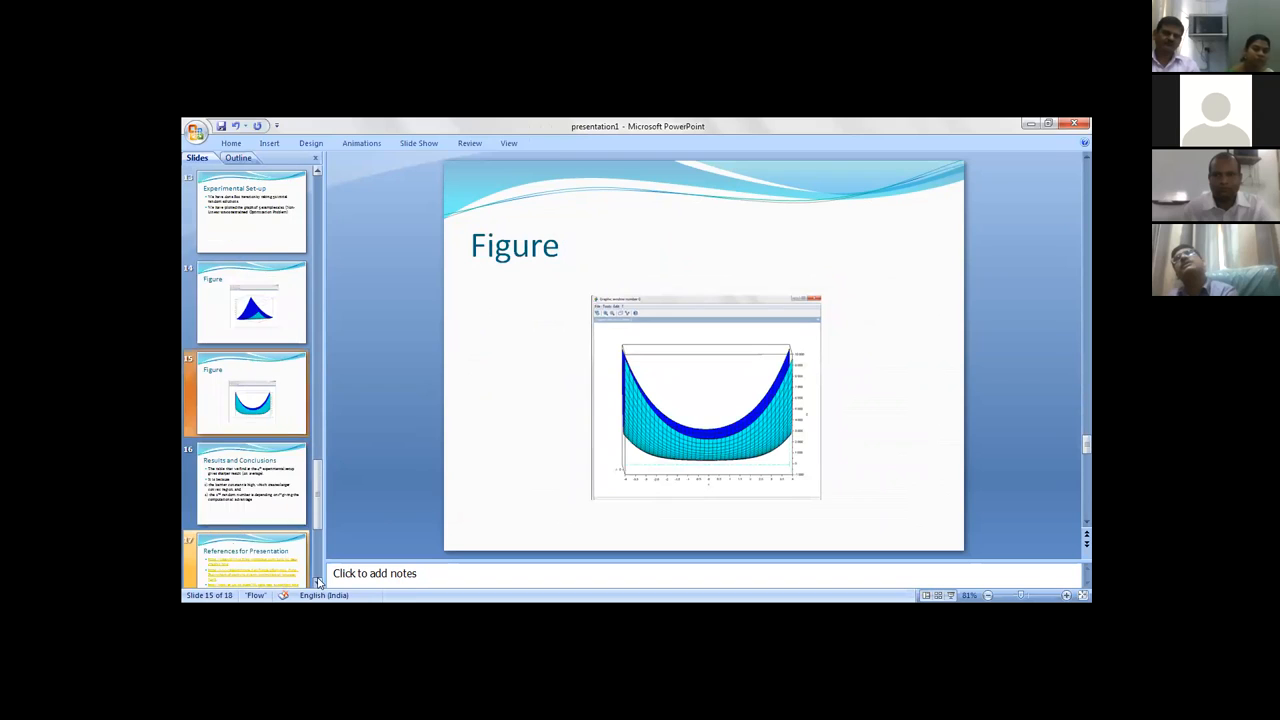
click(250, 485)
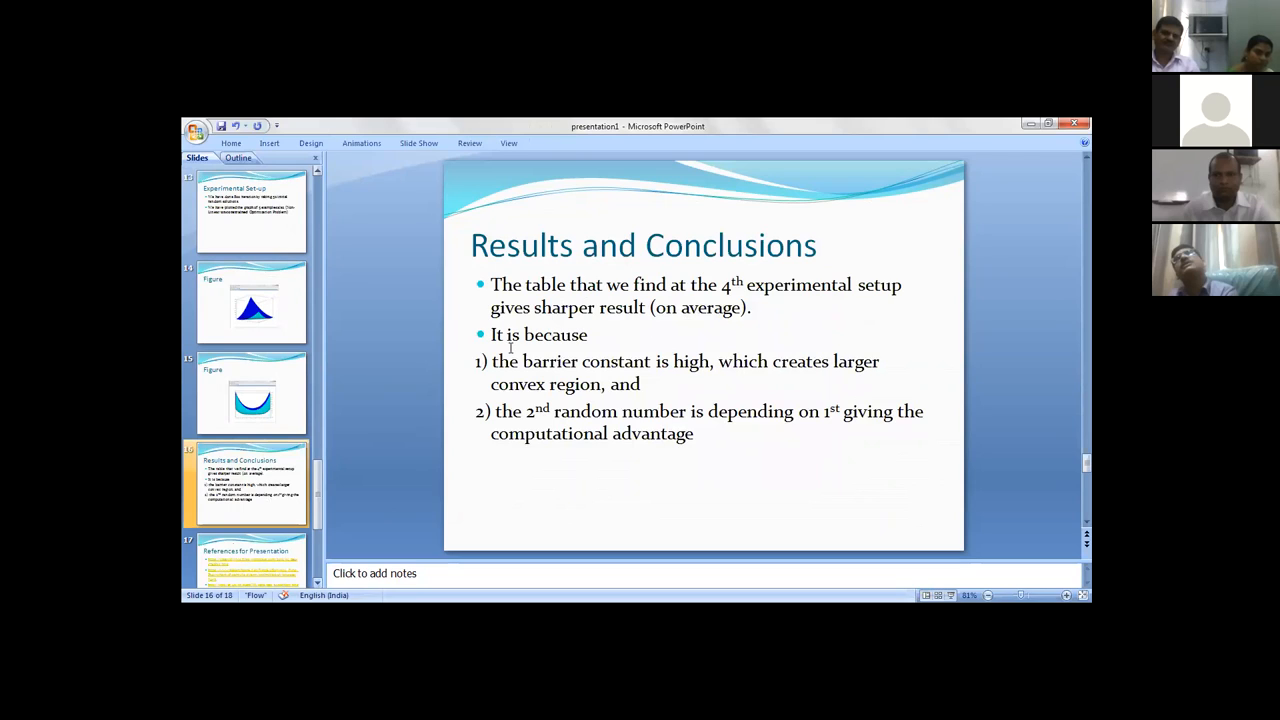
mouse_move(628, 363)
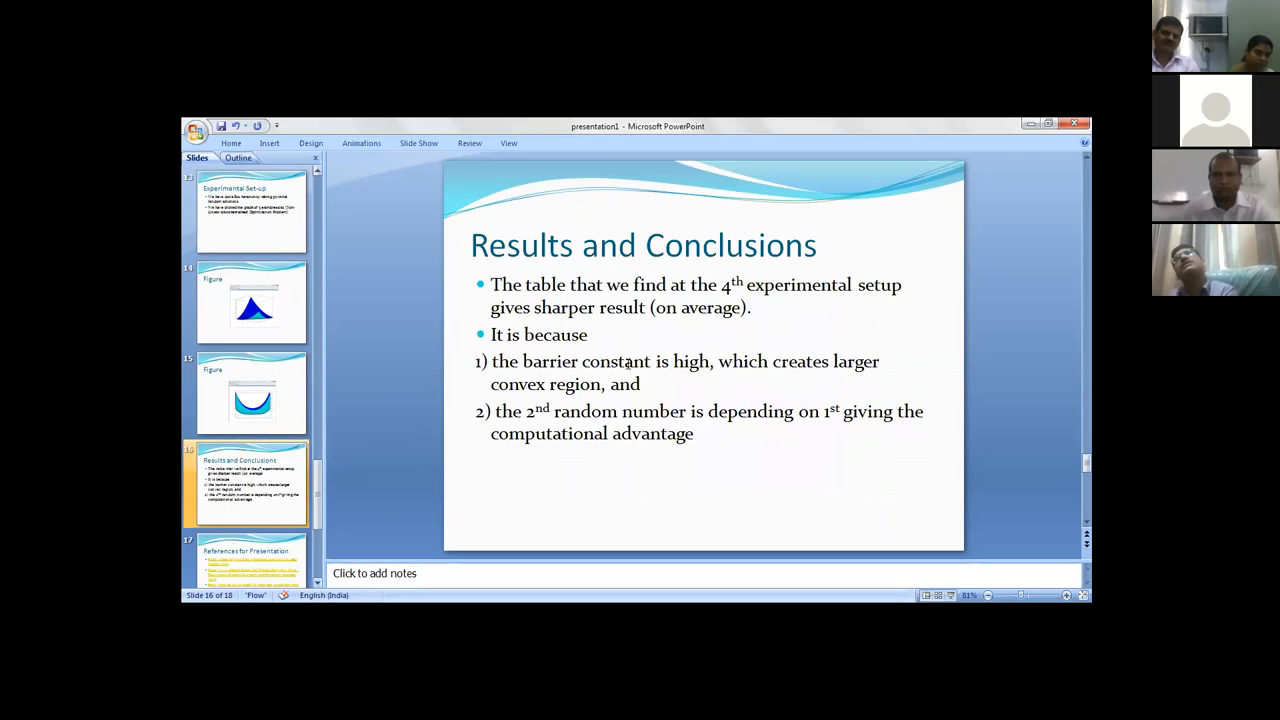
mouse_move(337, 267)
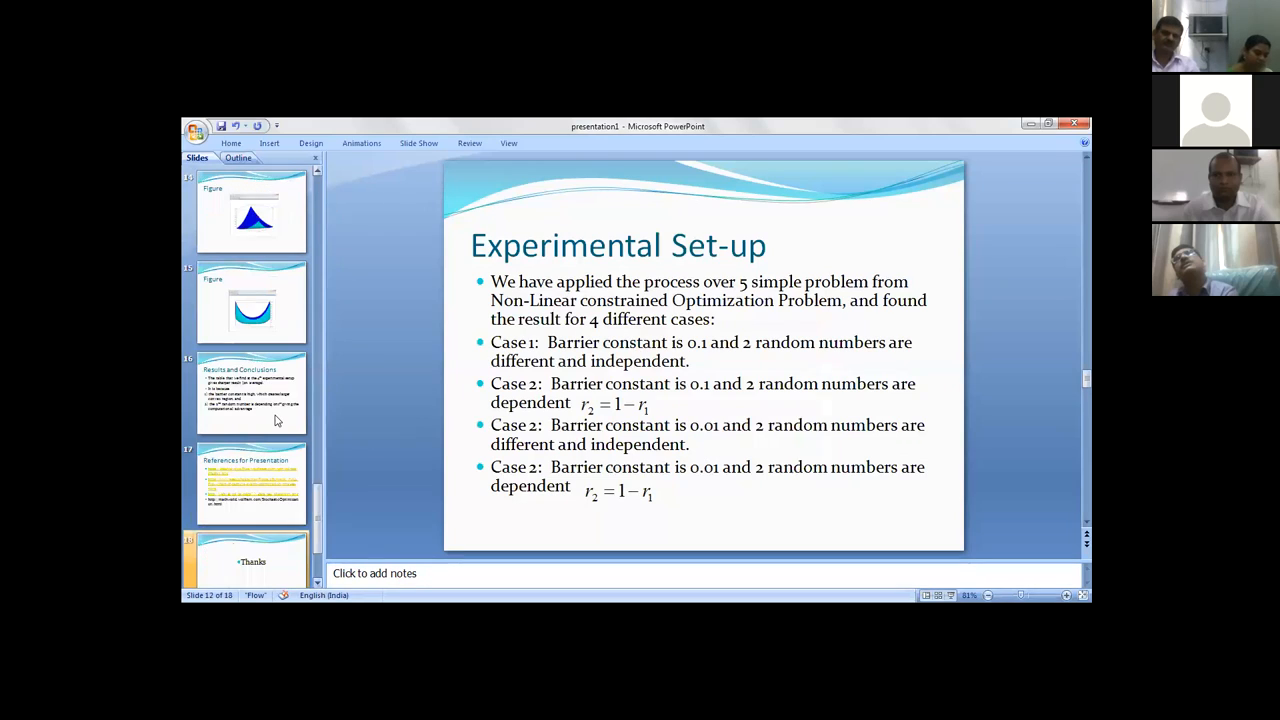
Move past slide 16, Results and Conclusions, to slide 17, References for Presentation.
click(250, 393)
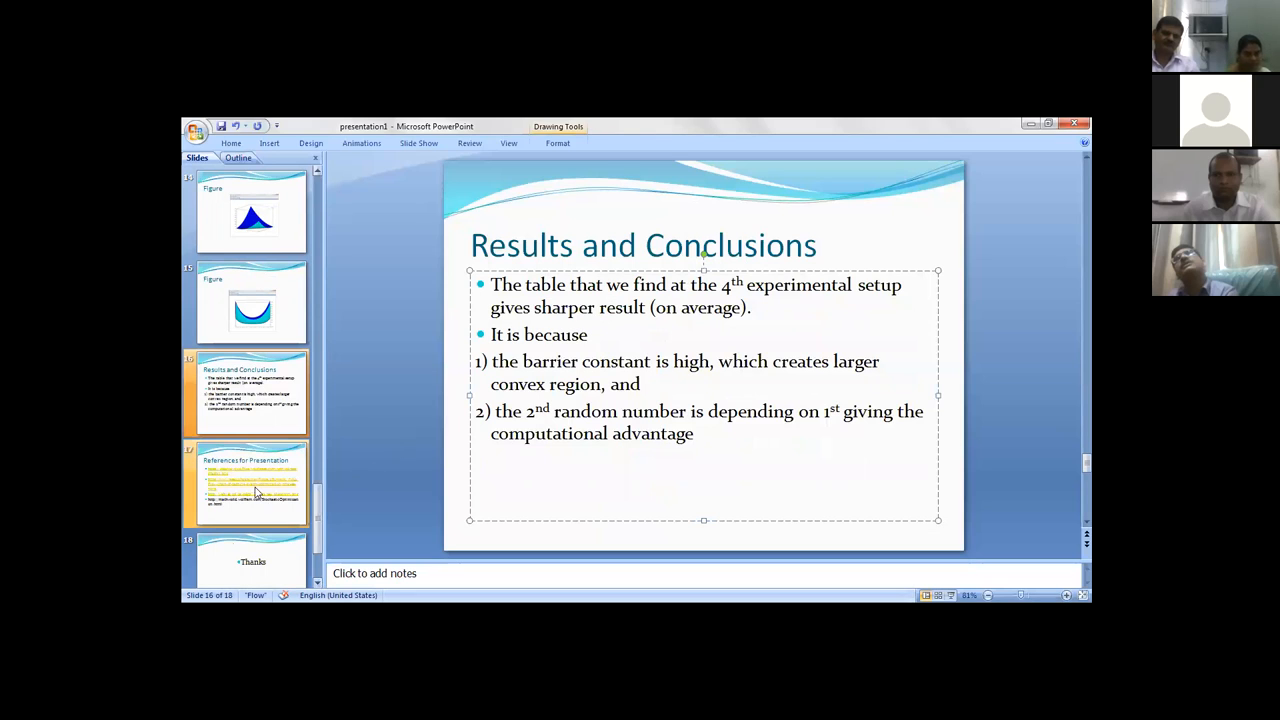
click(250, 483)
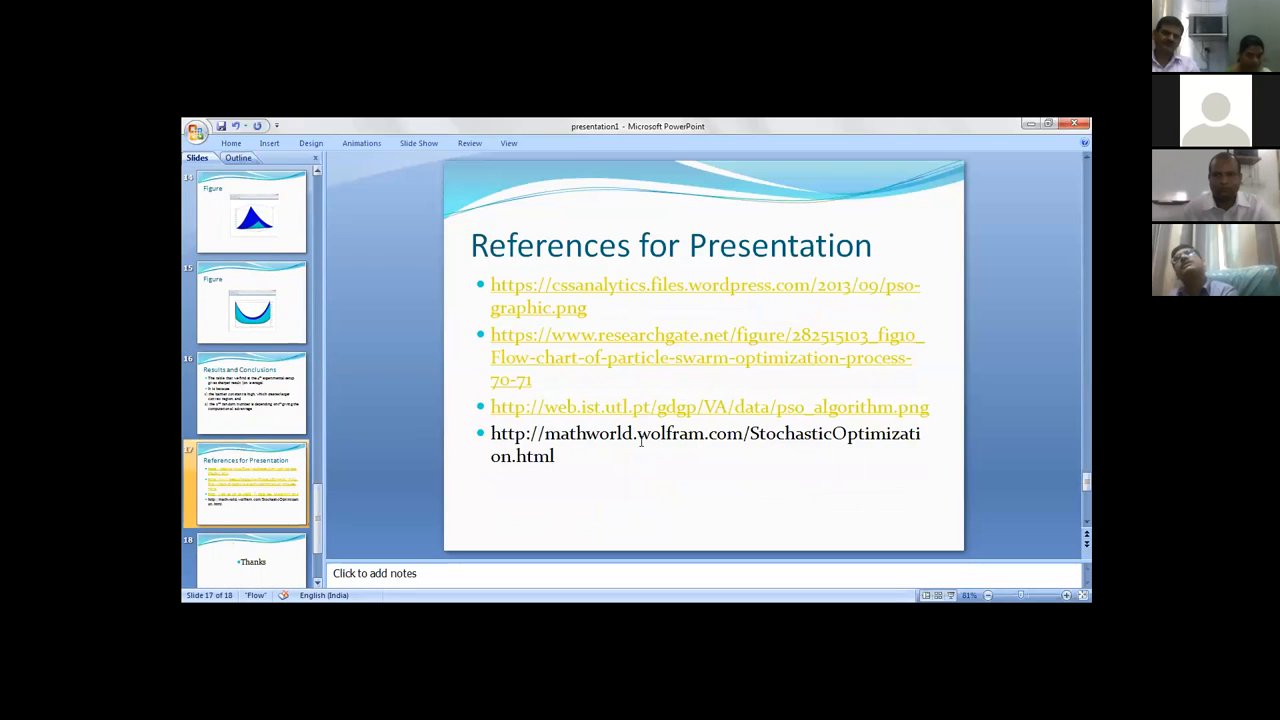
click(252, 560)
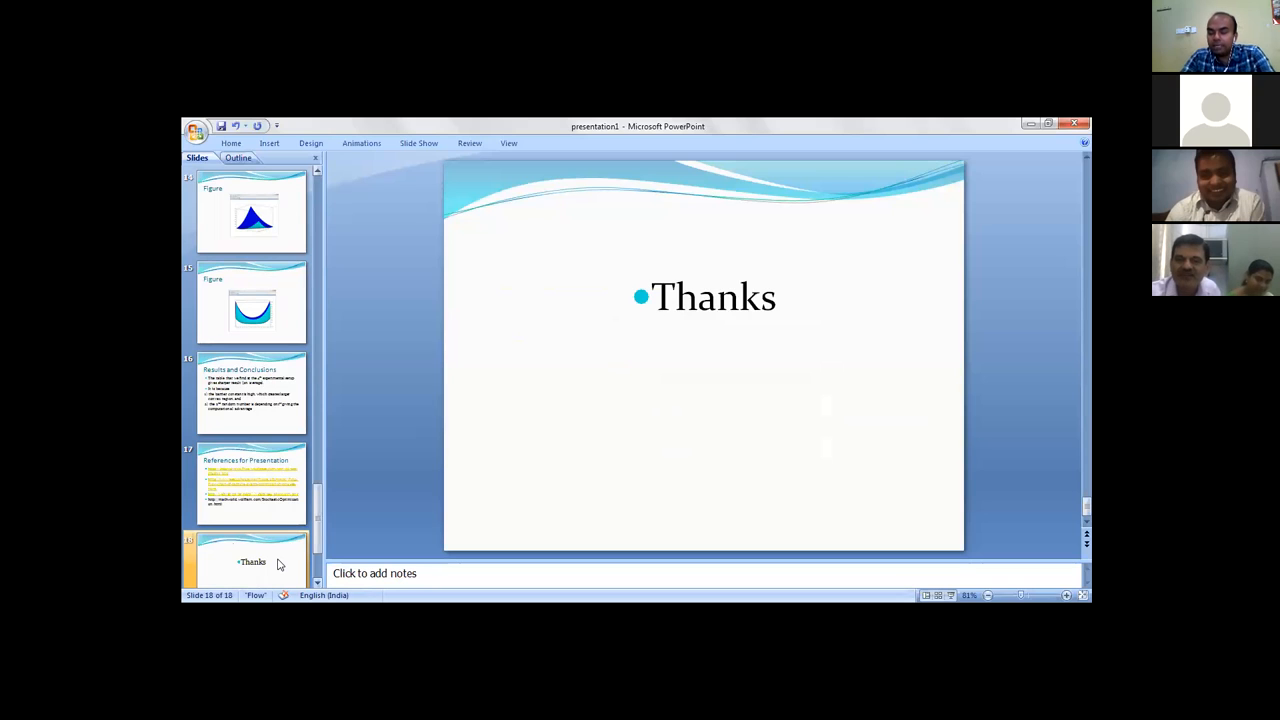
mouse_move(270, 560)
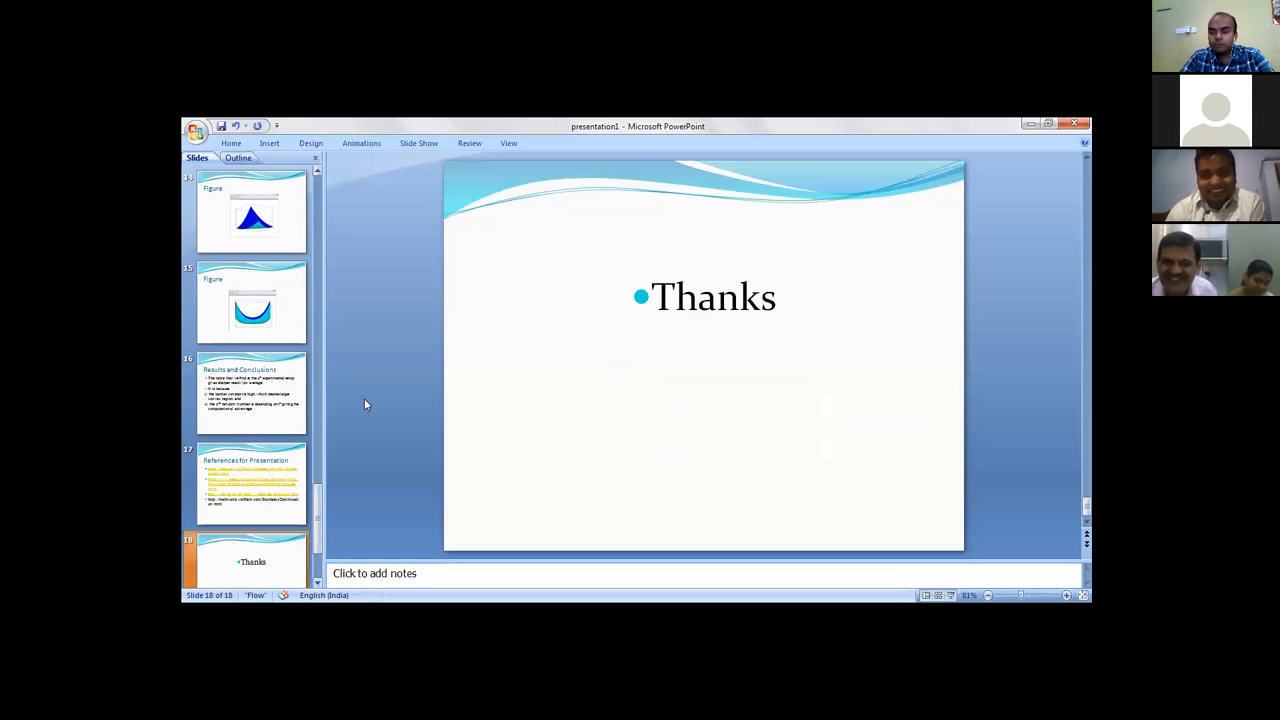
mouse_move(352, 322)
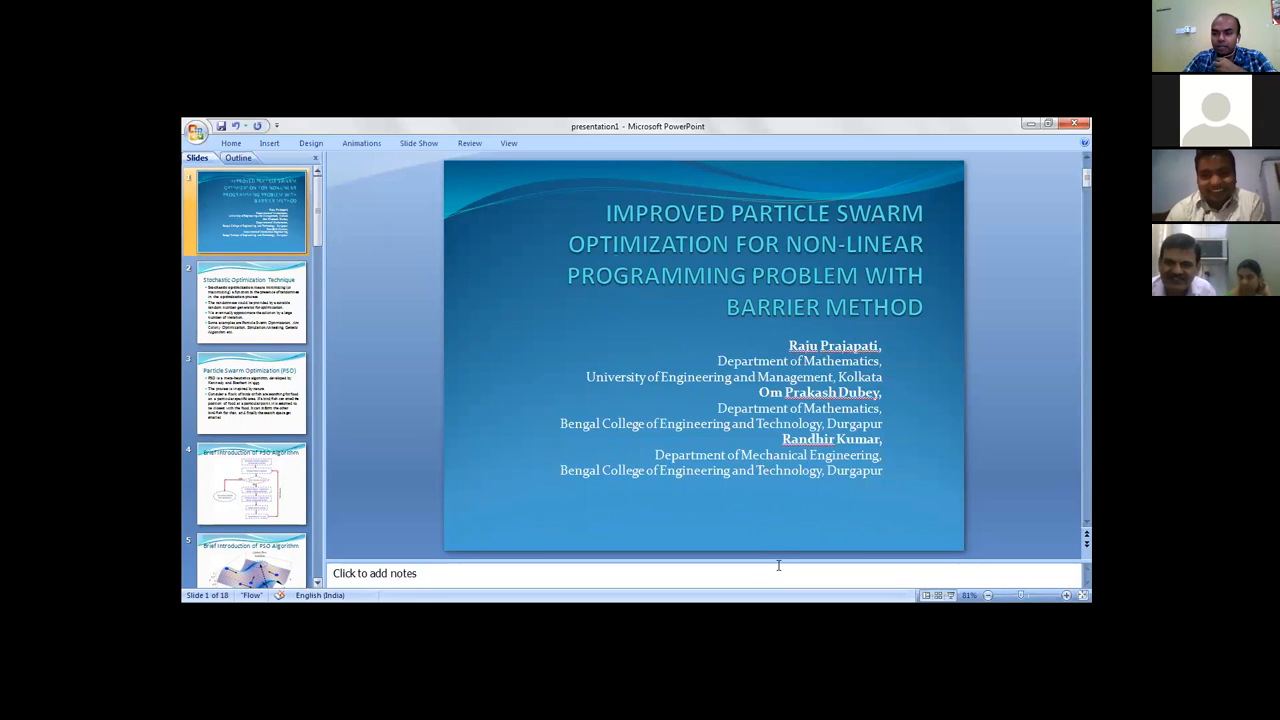
mouse_move(789, 325)
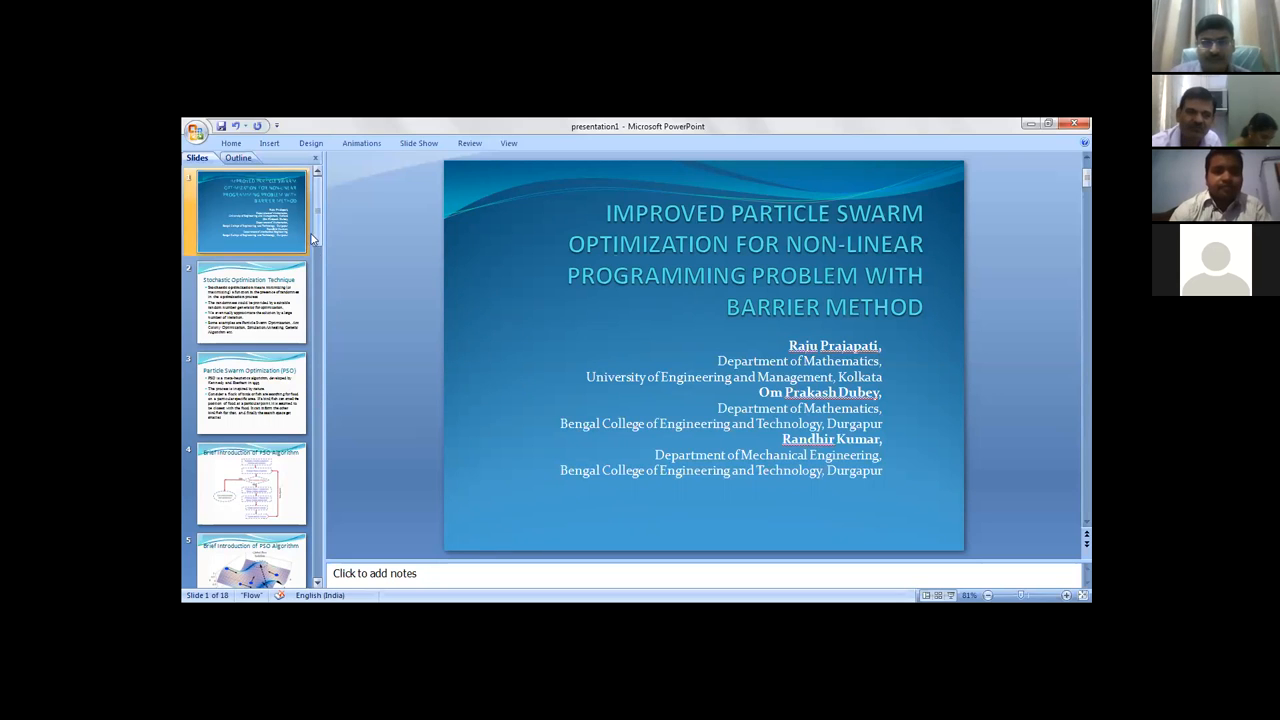
Select the slide 12 thumbnail to show the four barrier-constant experimental cases.
click(251, 392)
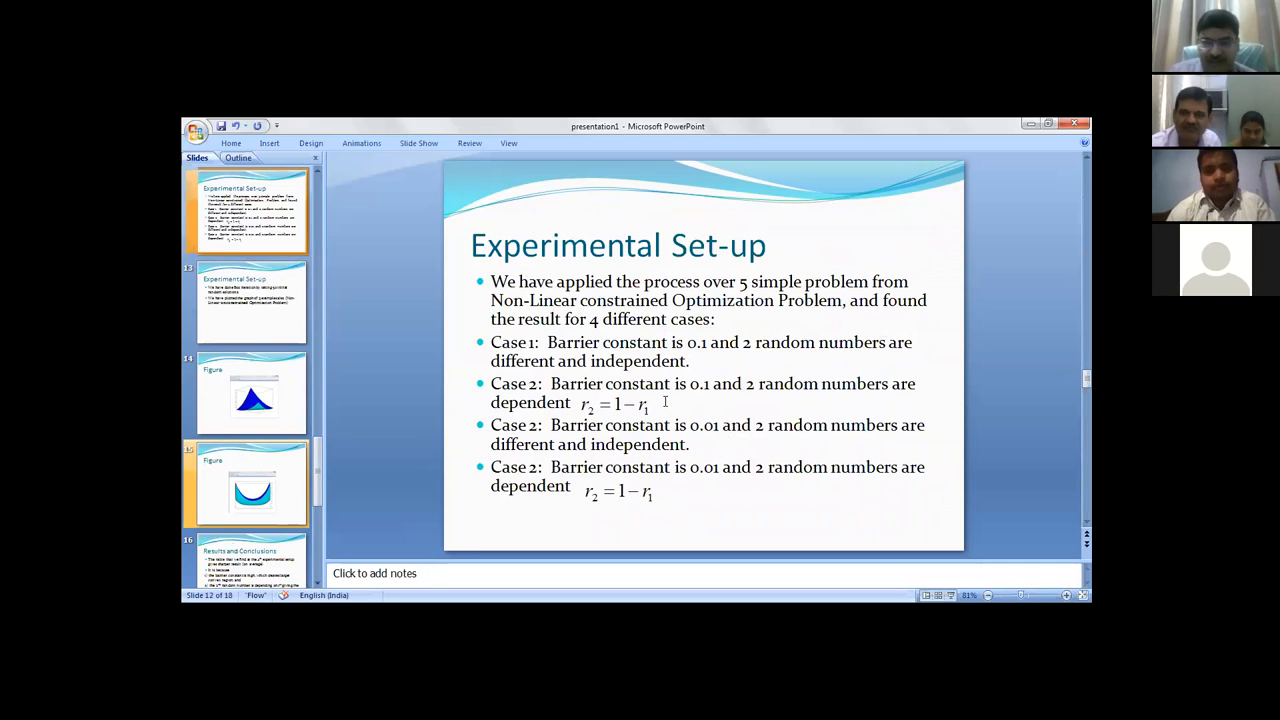
Display slide 14 with the 3D surface plot and scroll the Slides pane down.
click(700, 400)
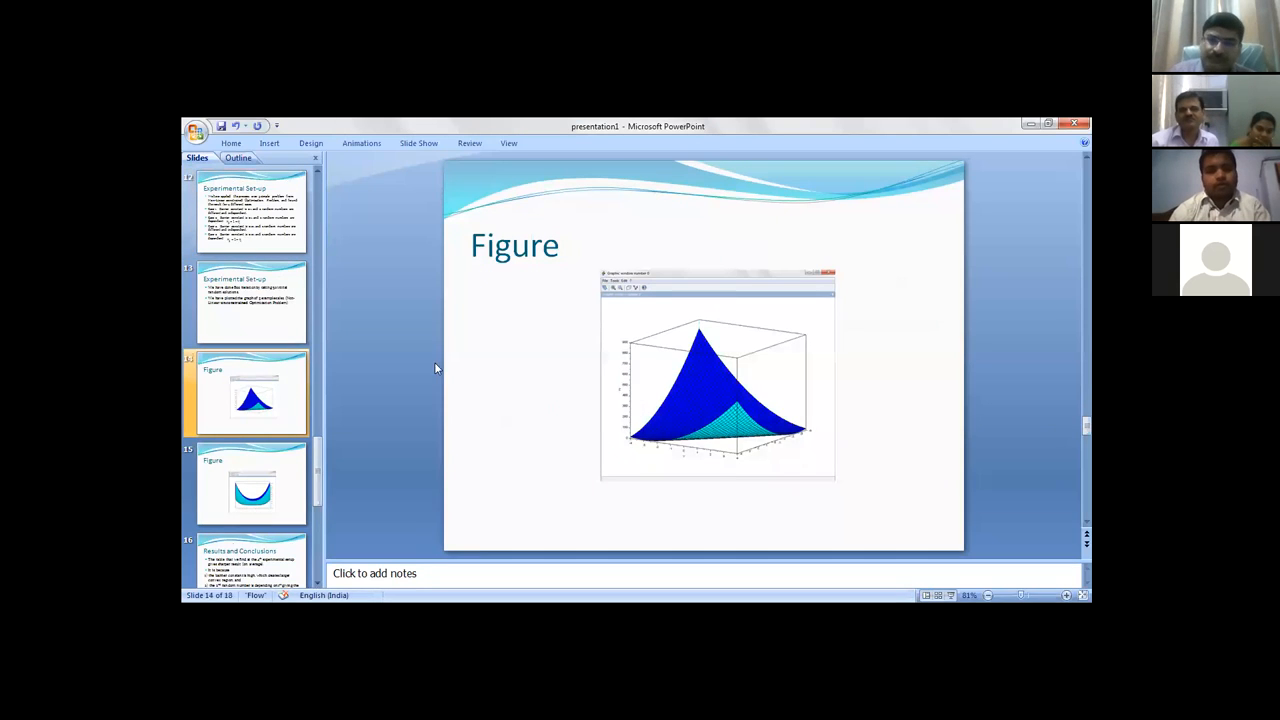
mouse_move(355, 358)
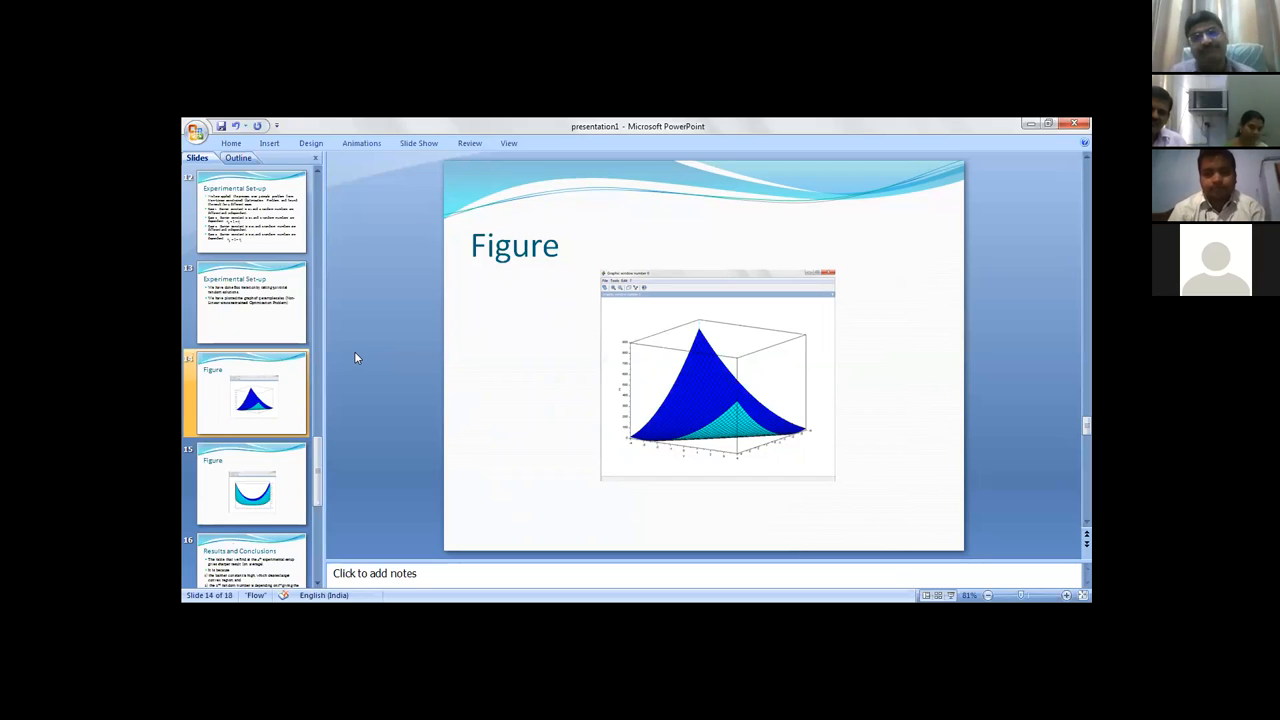
mouse_move(331, 481)
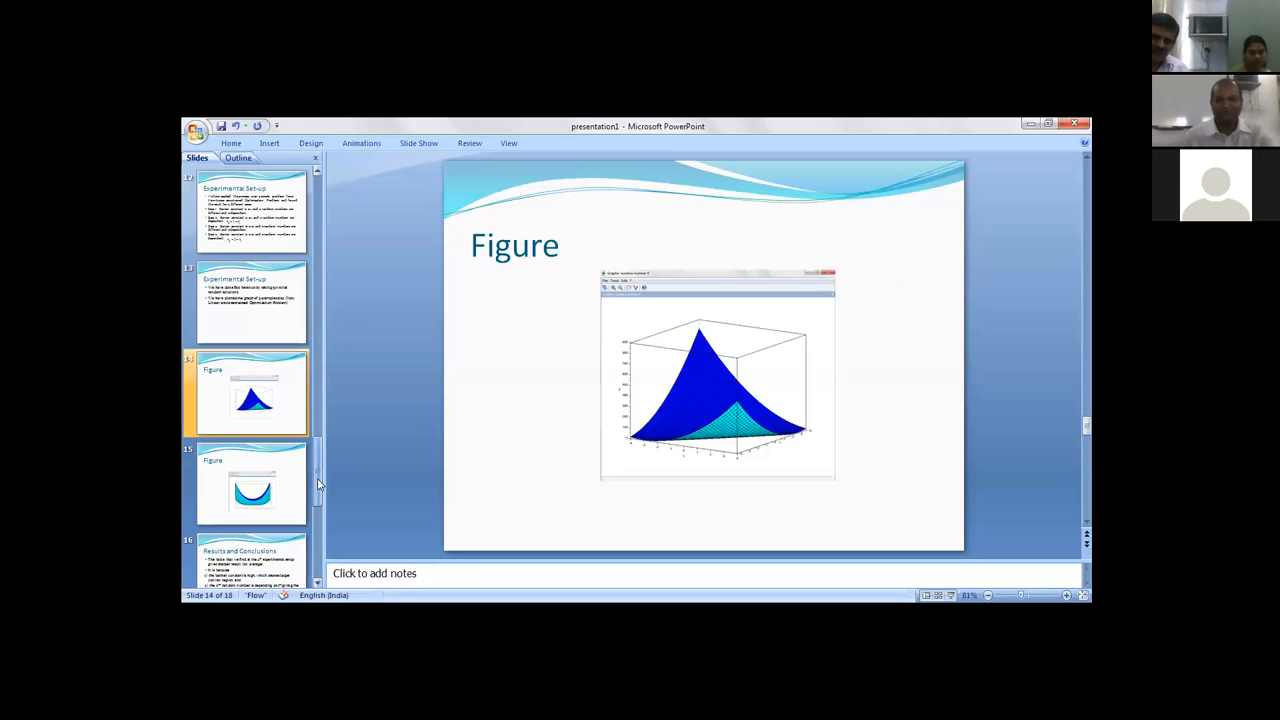
scroll(down, 3)
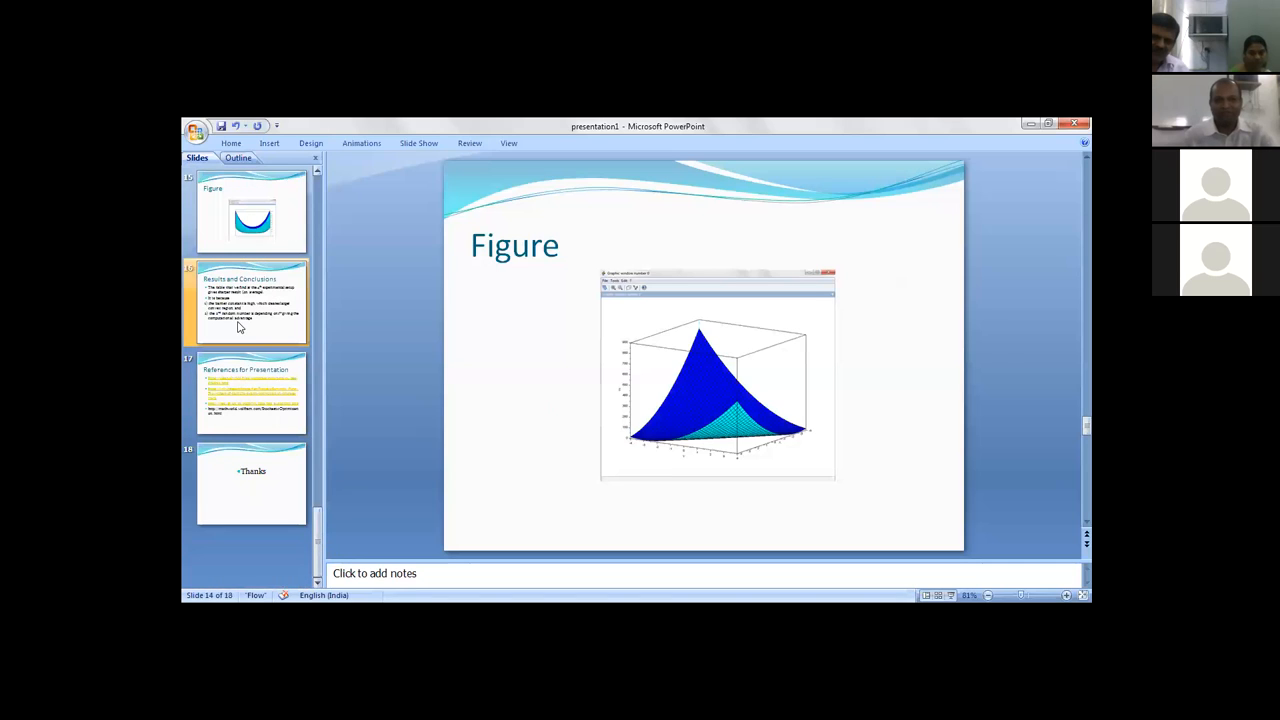
Return to slide 16, Results and Conclusions, and click into its body text.
click(251, 300)
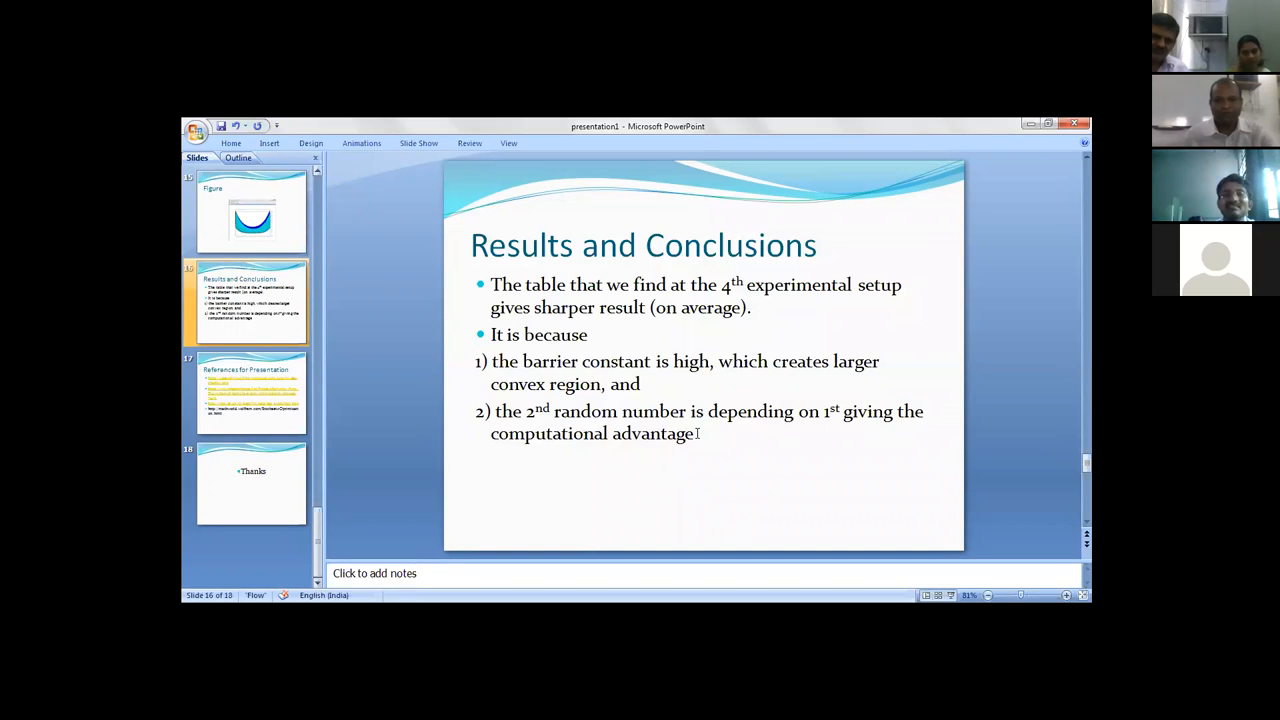
click(643, 385)
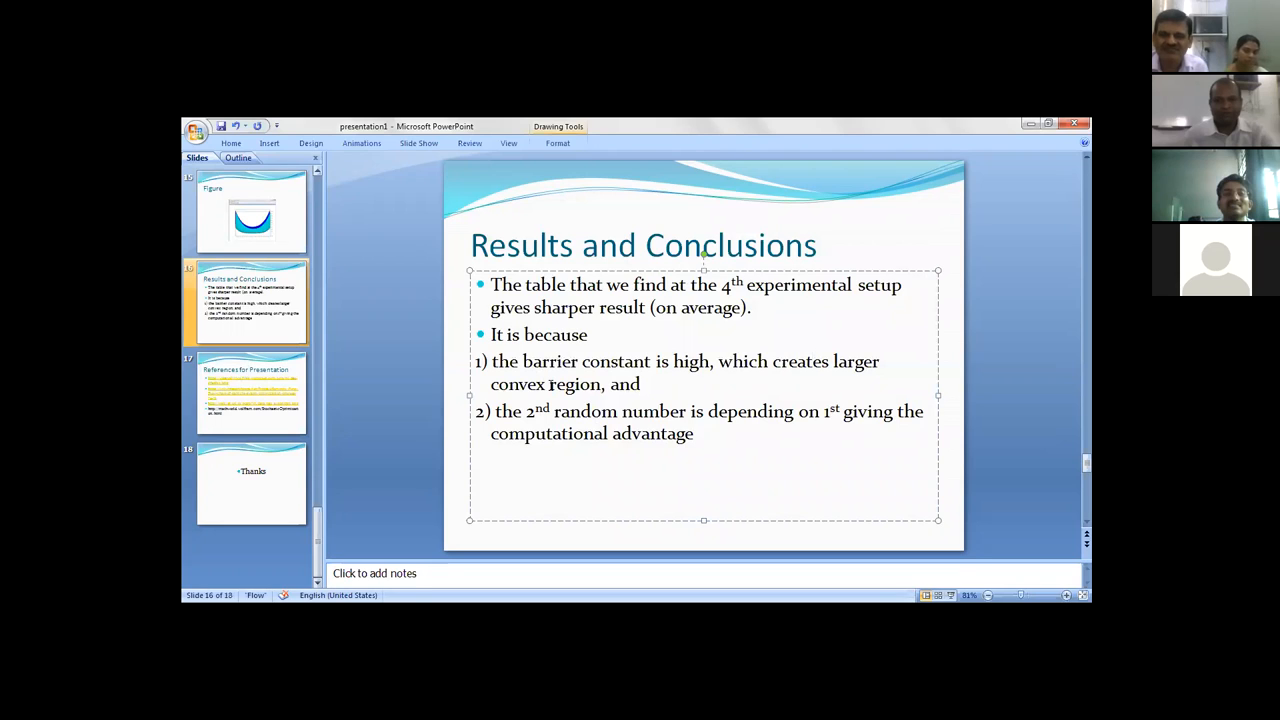
click(641, 384)
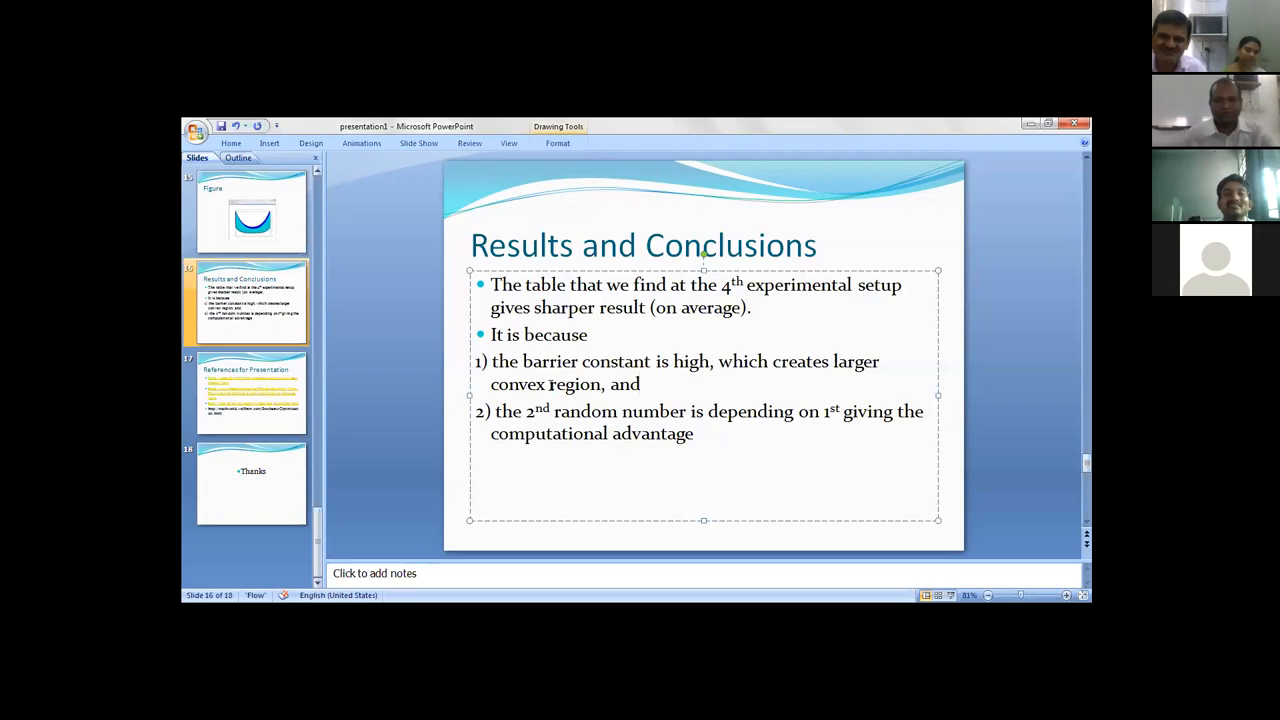
click(642, 384)
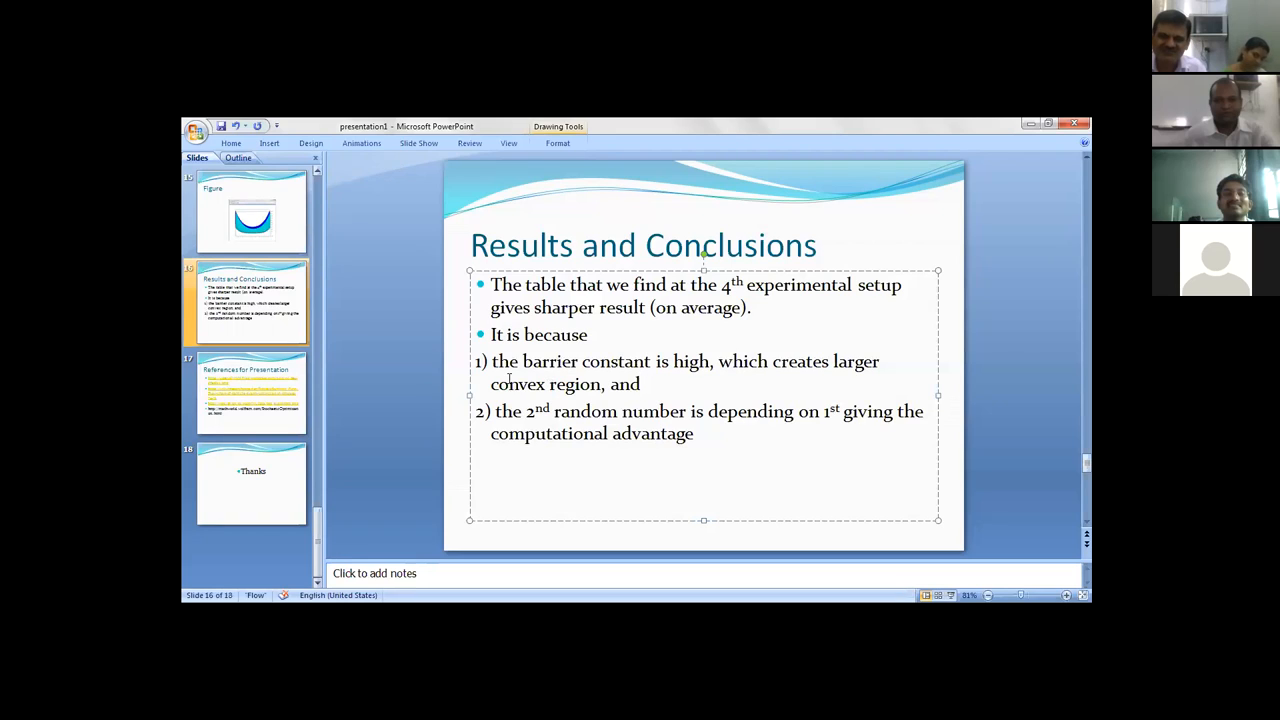
mouse_move(712, 400)
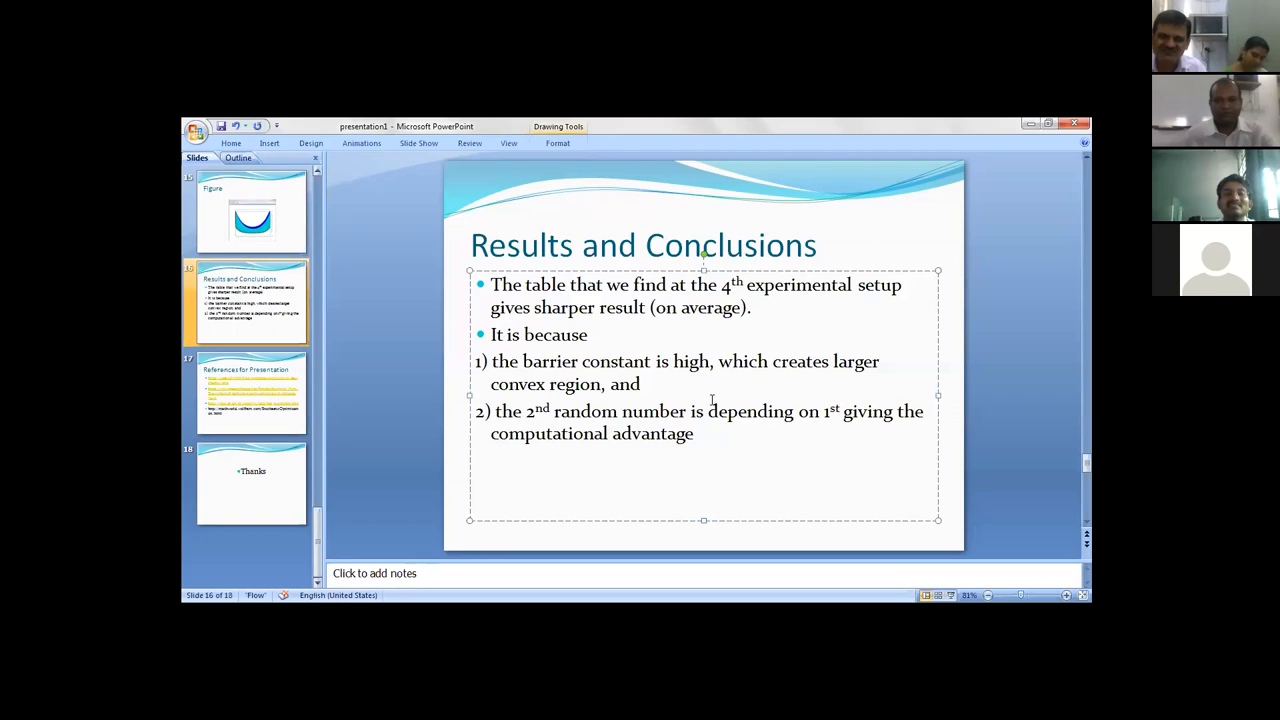